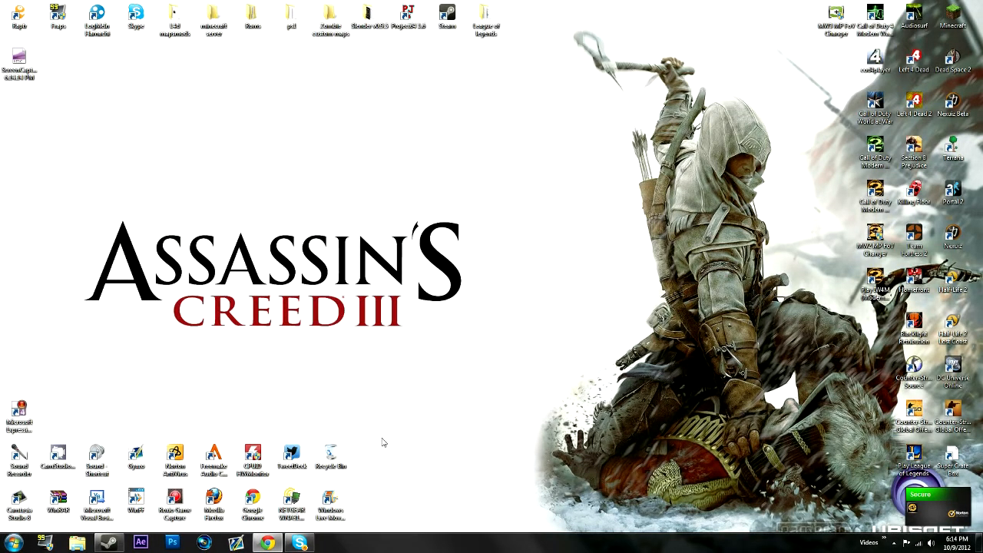
Search for and open zombiemodding.com in Chrome, then minimize the browser.
click(267, 543)
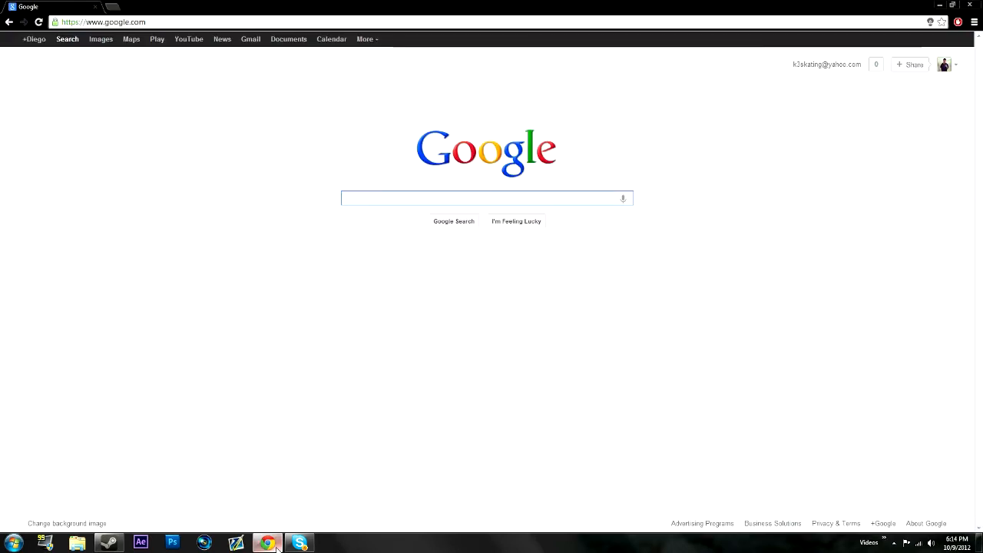
mouse_move(112, 50)
text(z)
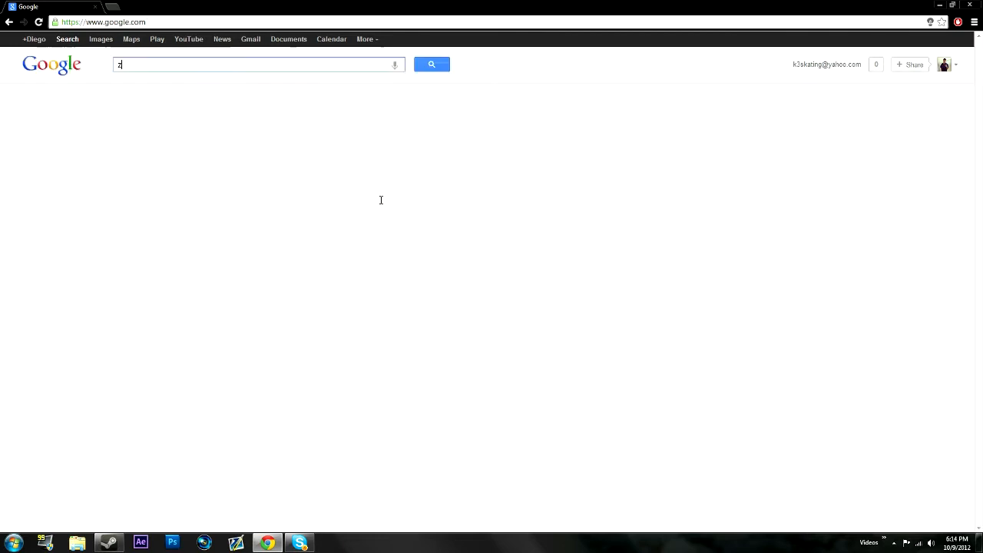
text(ombiemodding)
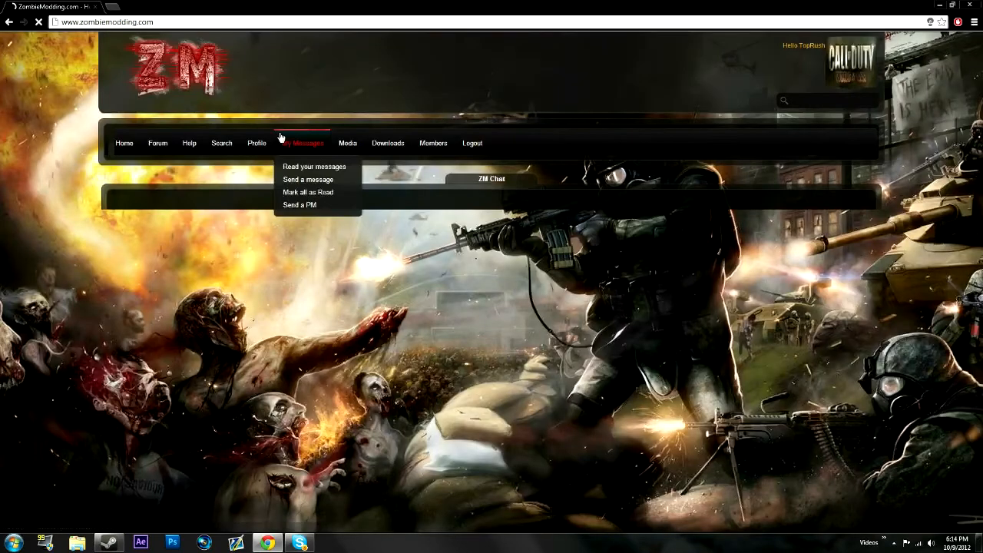
click(387, 143)
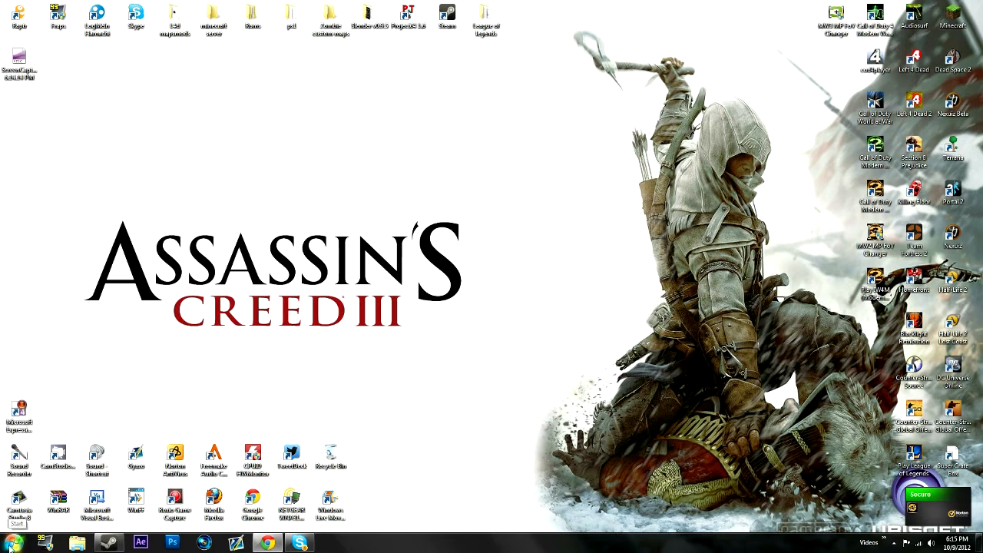
Search %appdata% from the Start menu.
click(13, 543)
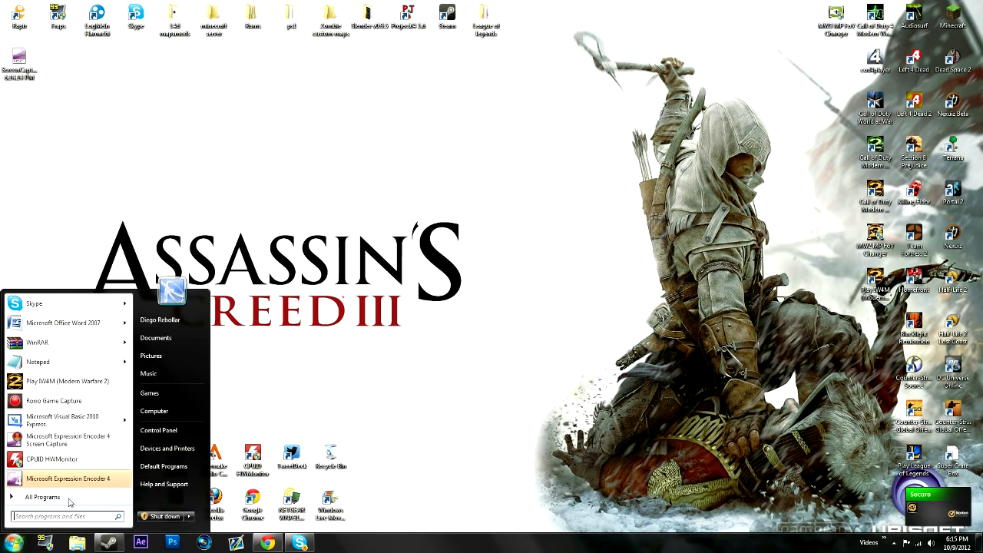
mouse_move(182, 368)
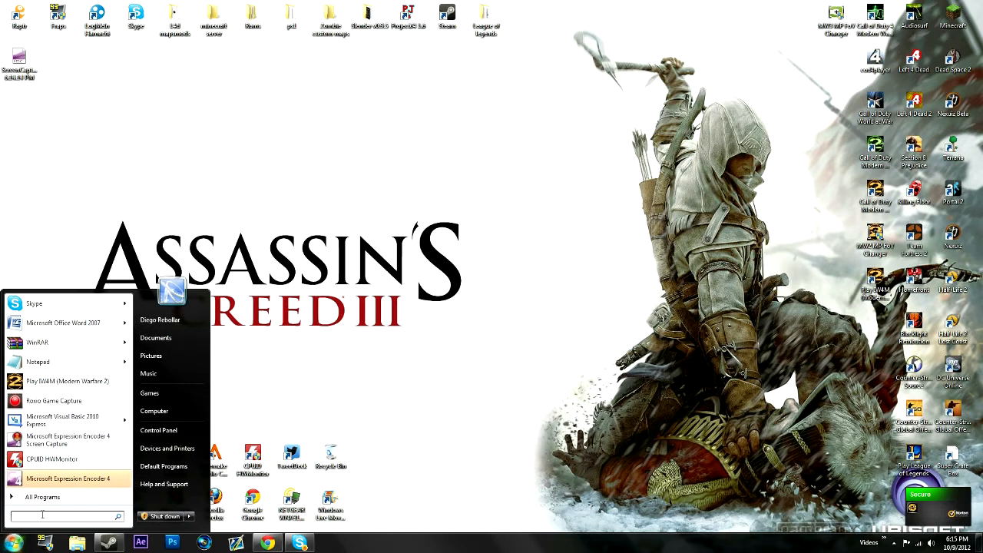
text(s)
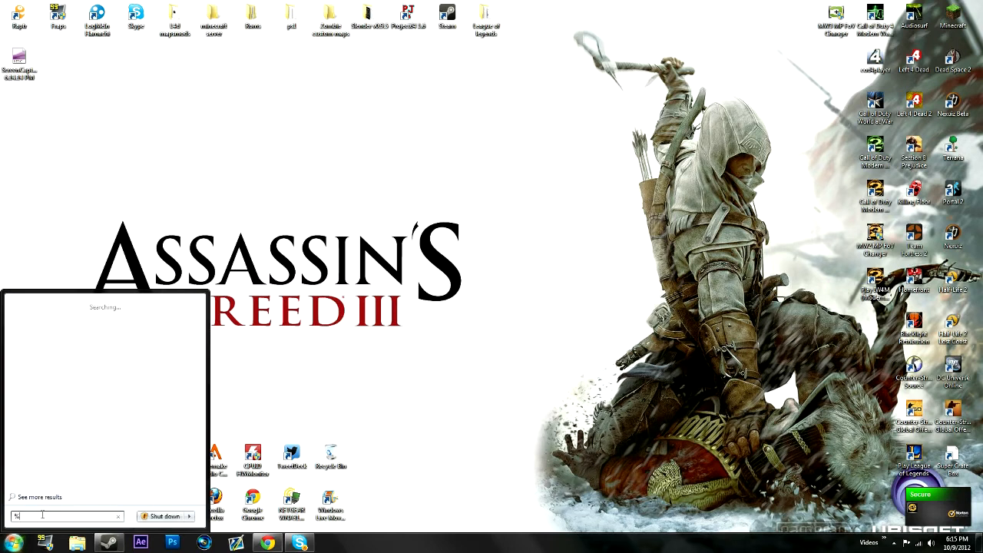
text(appdata%)
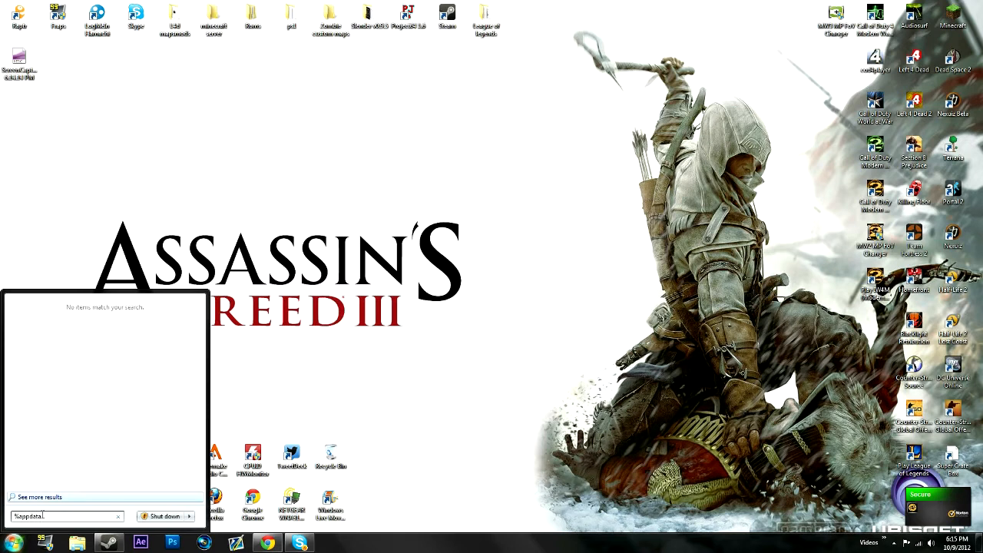
text(%appdata%)
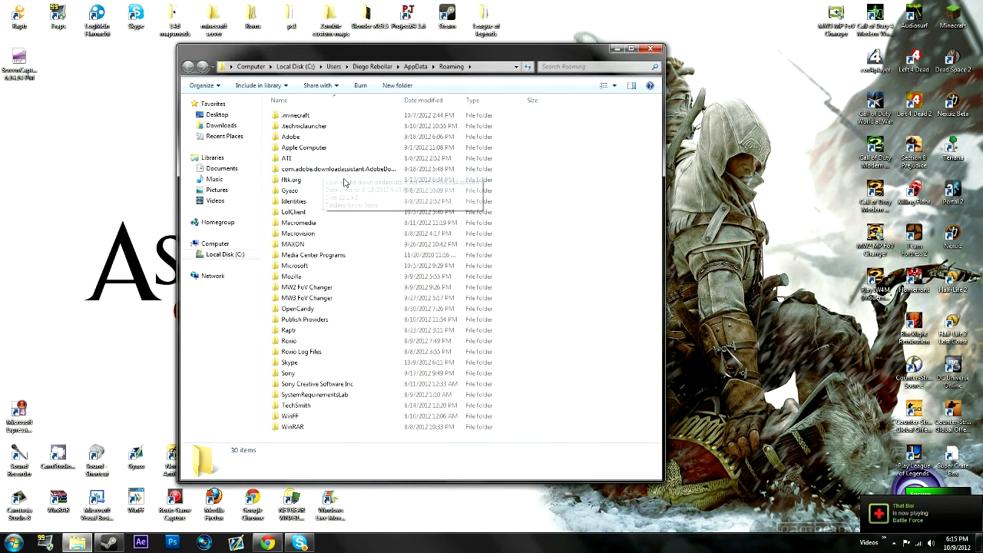
mouse_move(328, 116)
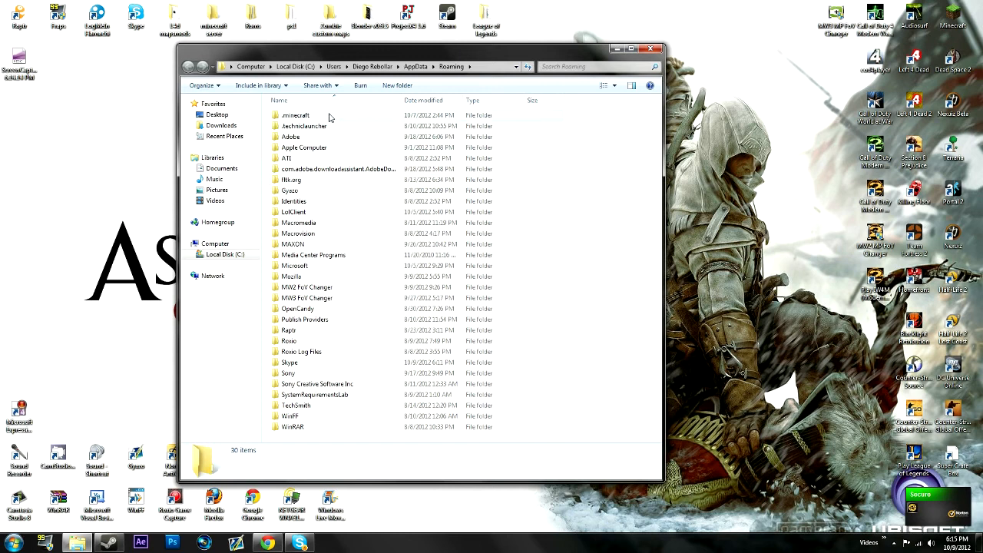
mouse_move(387, 137)
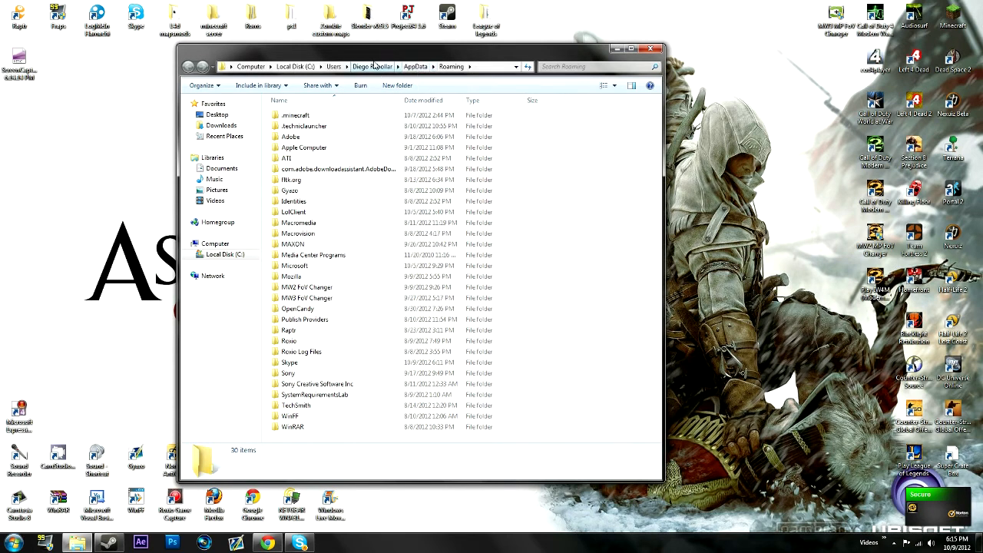
Browse from AppData into Local\Activision\CoDWaW.
click(416, 66)
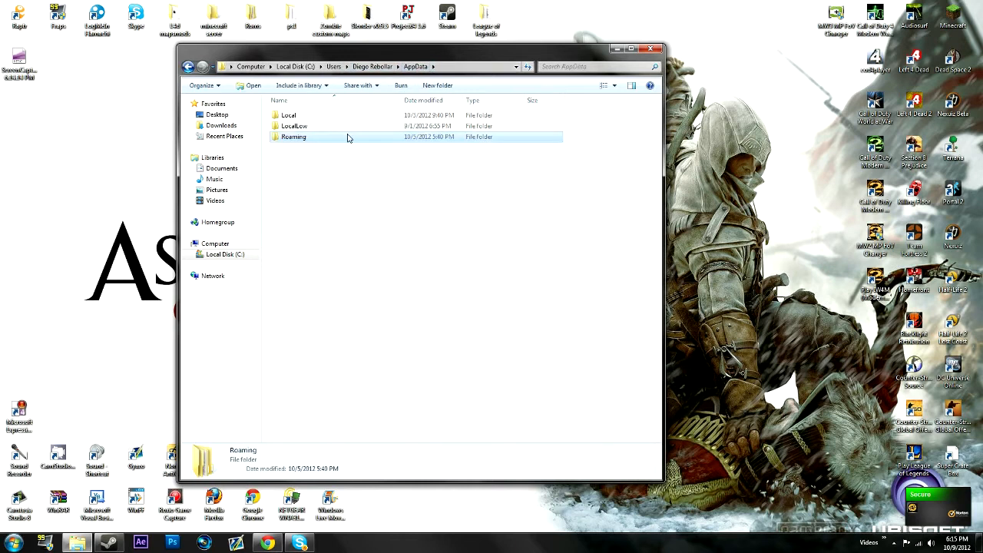
double_click(294, 115)
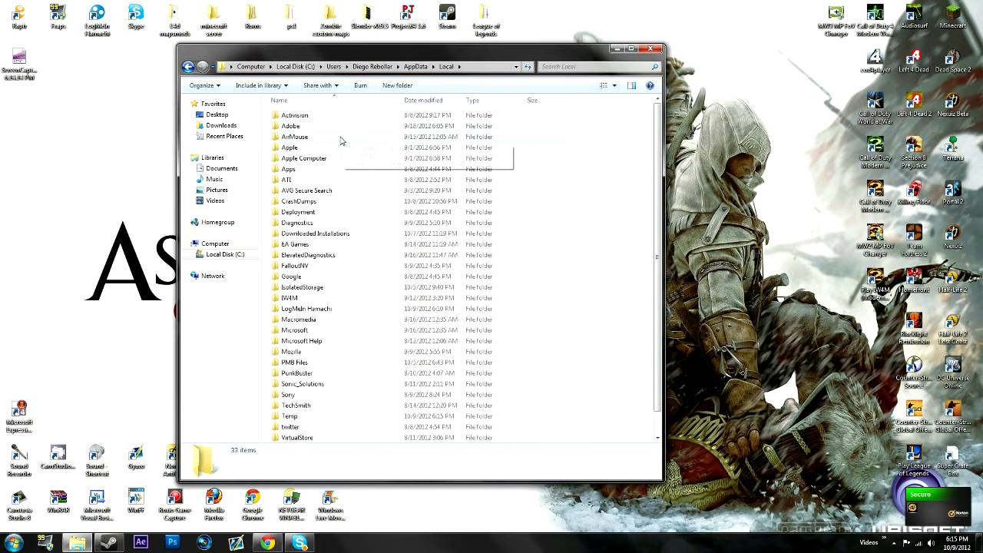
mouse_move(336, 129)
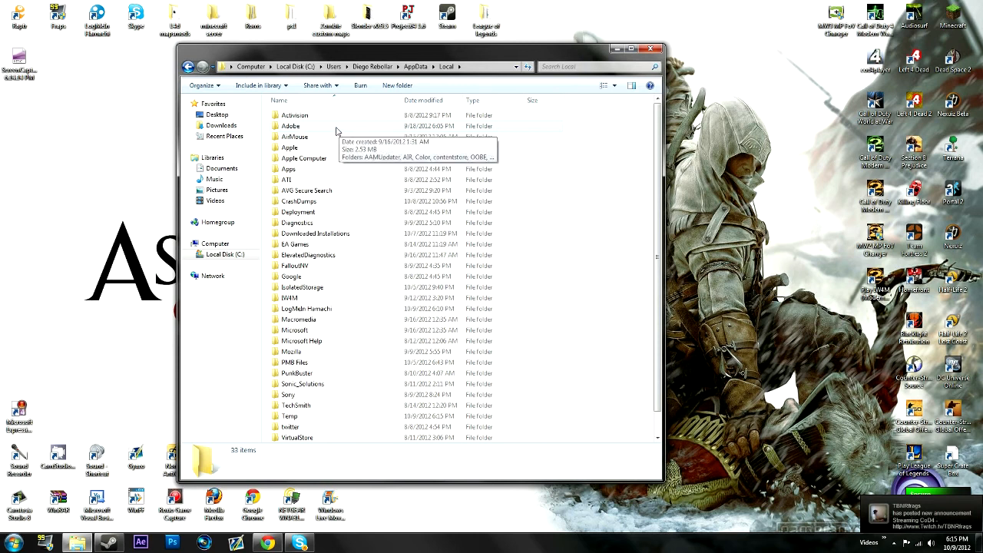
double_click(294, 114)
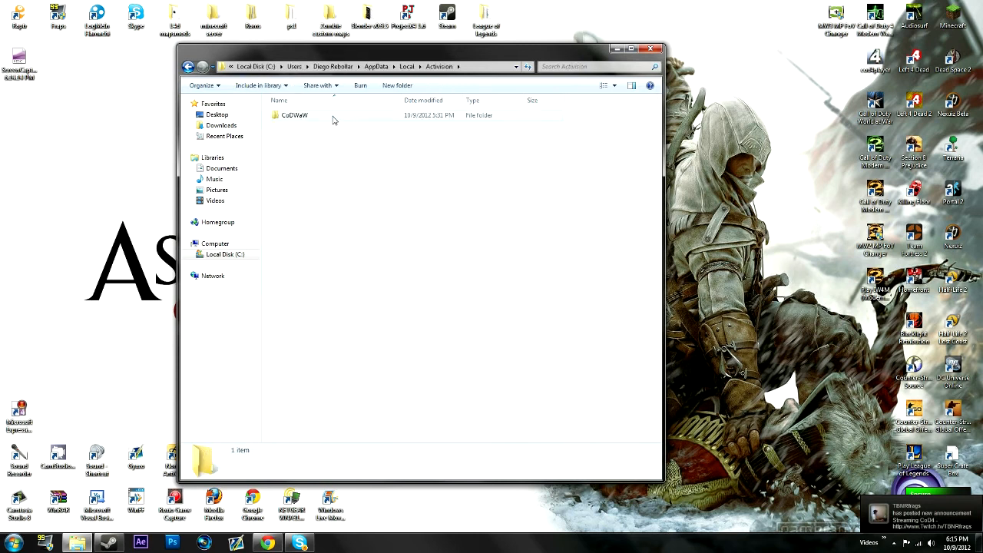
double_click(294, 114)
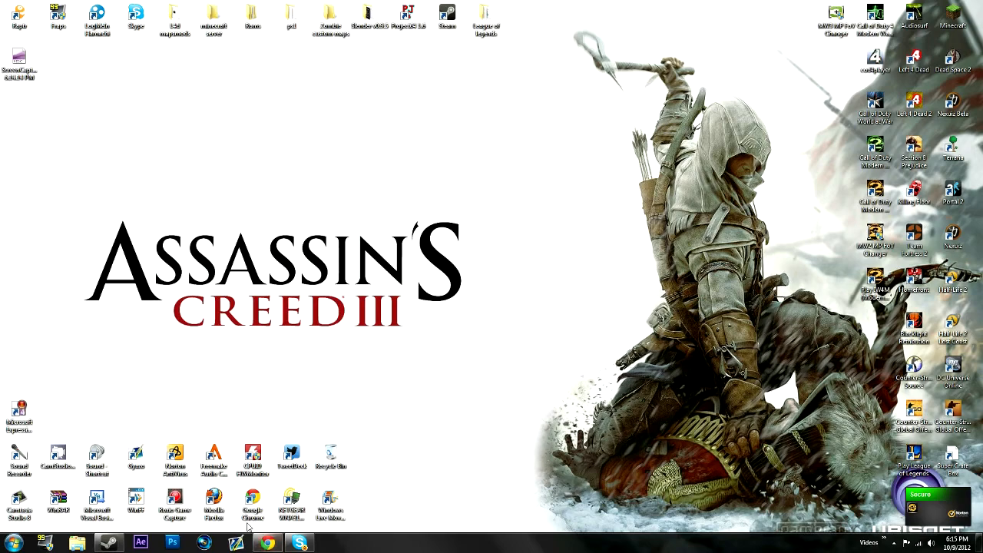
Restore Chrome and view the nazi_zombie_fac topic, scrolling through its post.
click(265, 543)
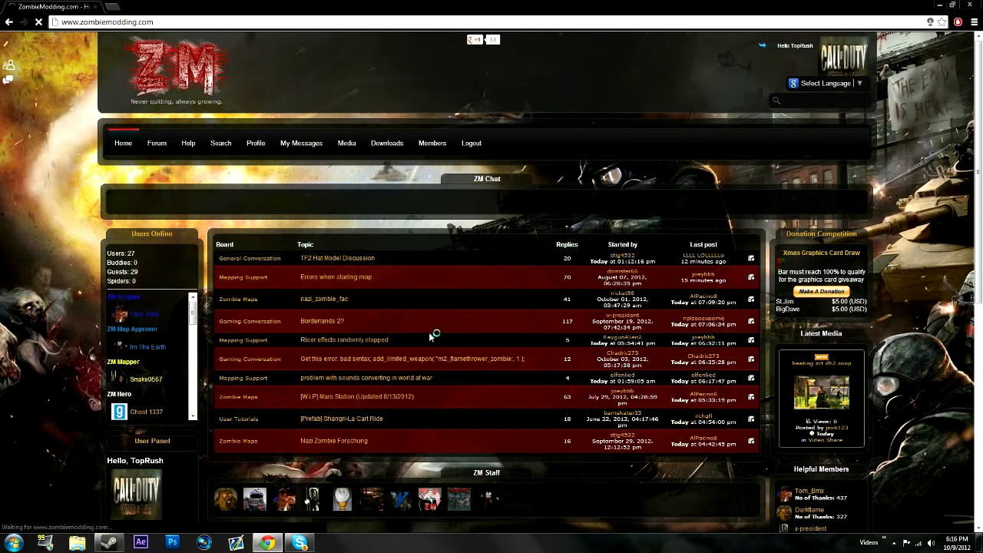
click(324, 298)
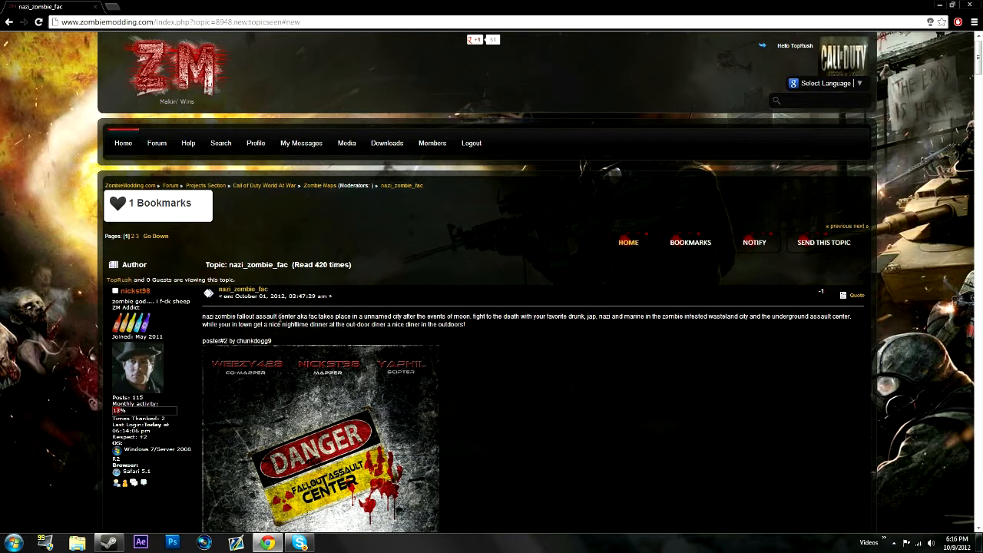
scroll(down, 3)
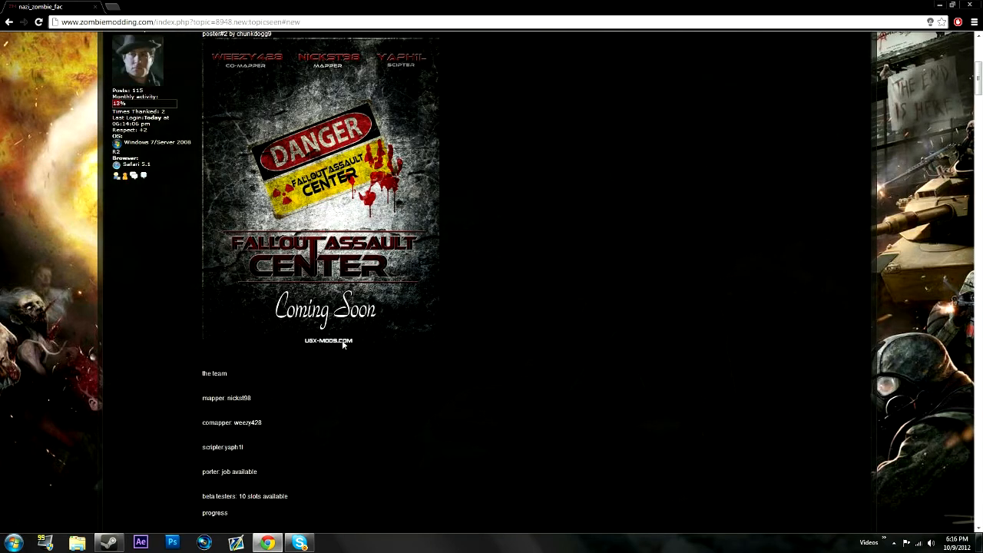
mouse_move(356, 344)
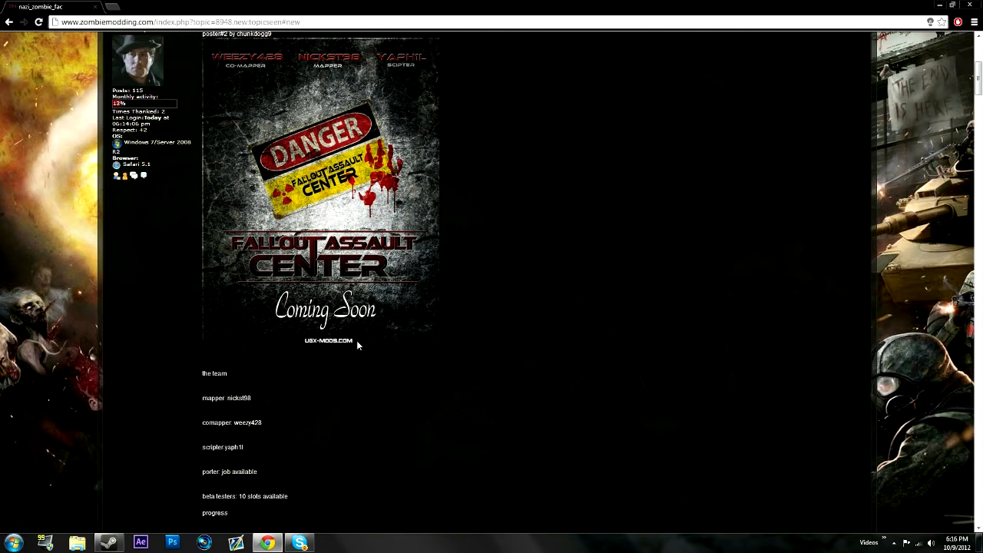
scroll(up, 3)
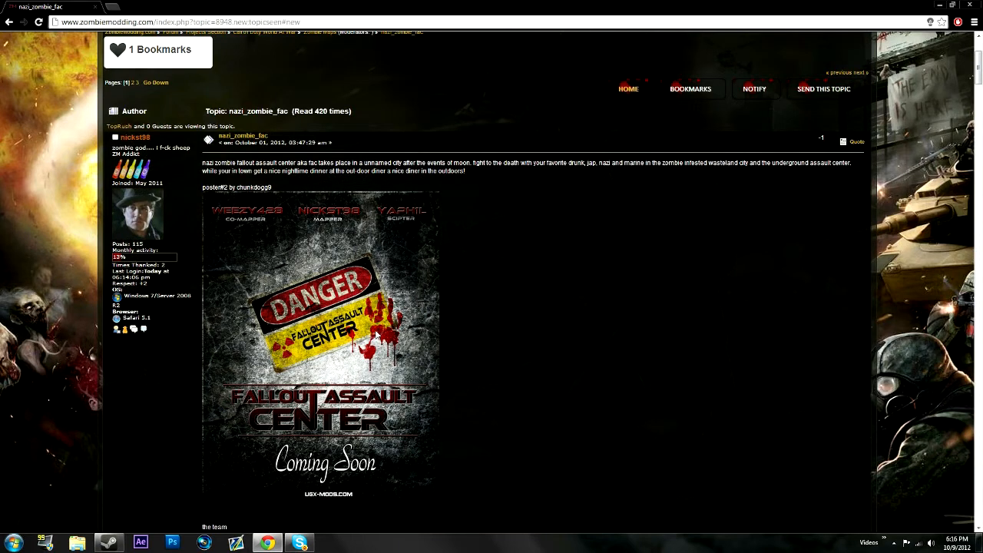
mouse_move(329, 159)
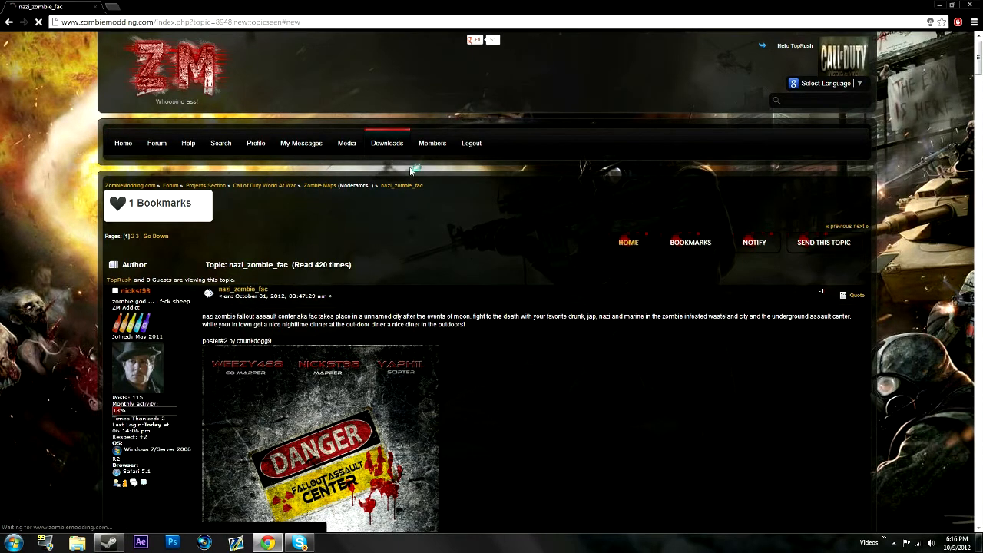
Navigate the Downloads section to the Nazi Zombies category.
click(387, 143)
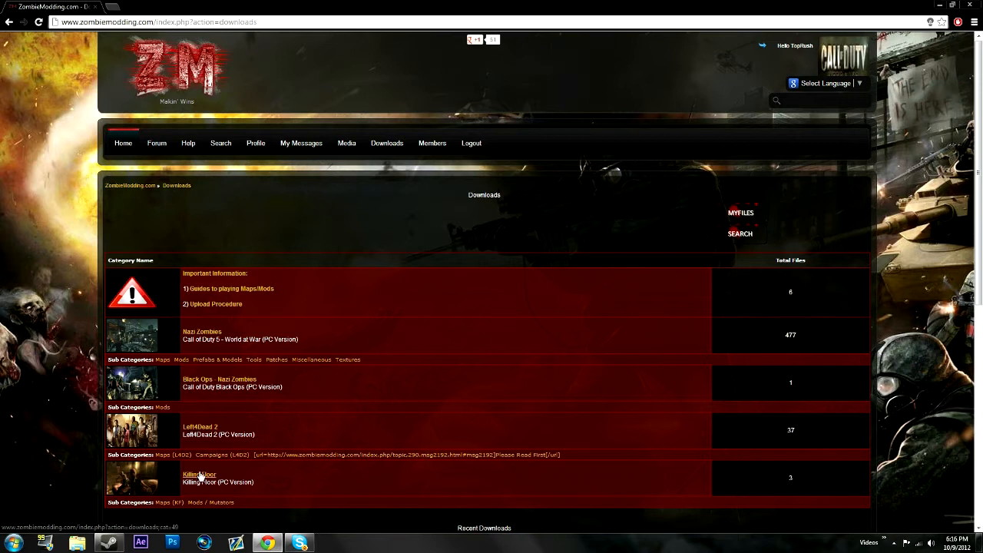
mouse_move(202, 335)
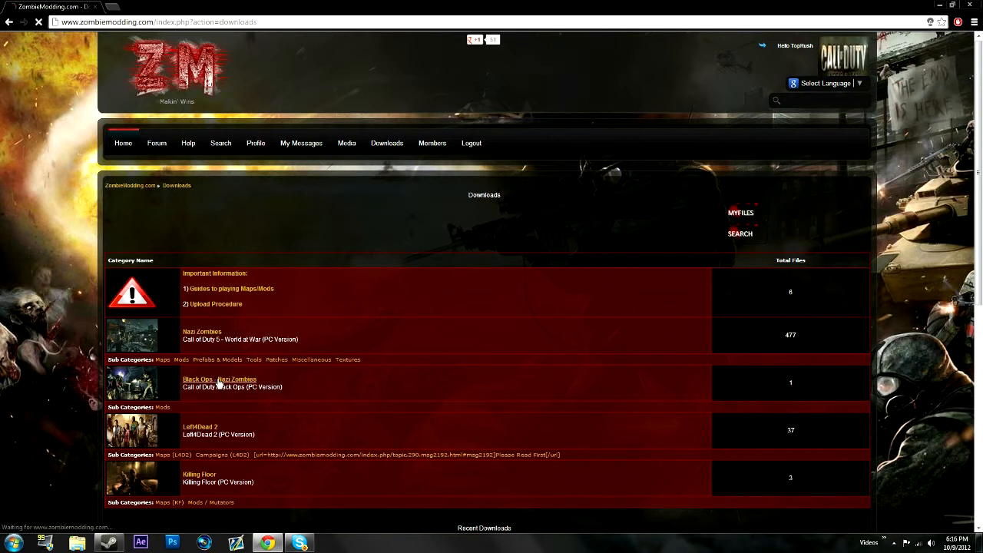
click(219, 379)
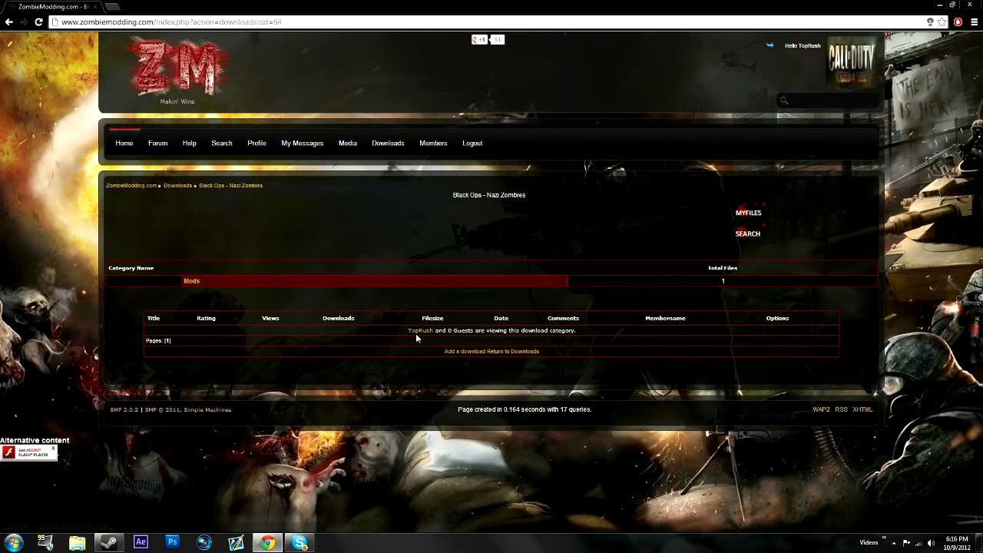
mouse_move(191, 281)
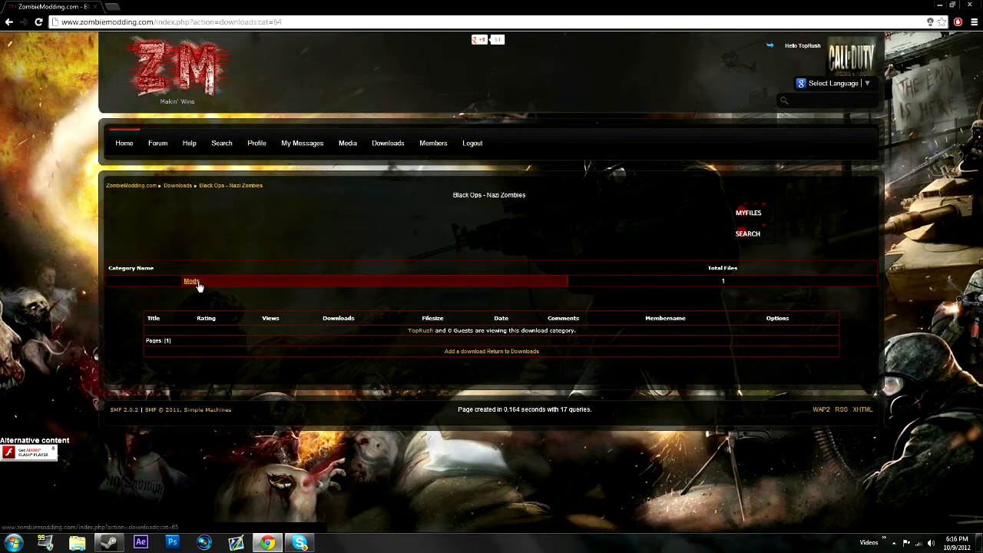
click(191, 281)
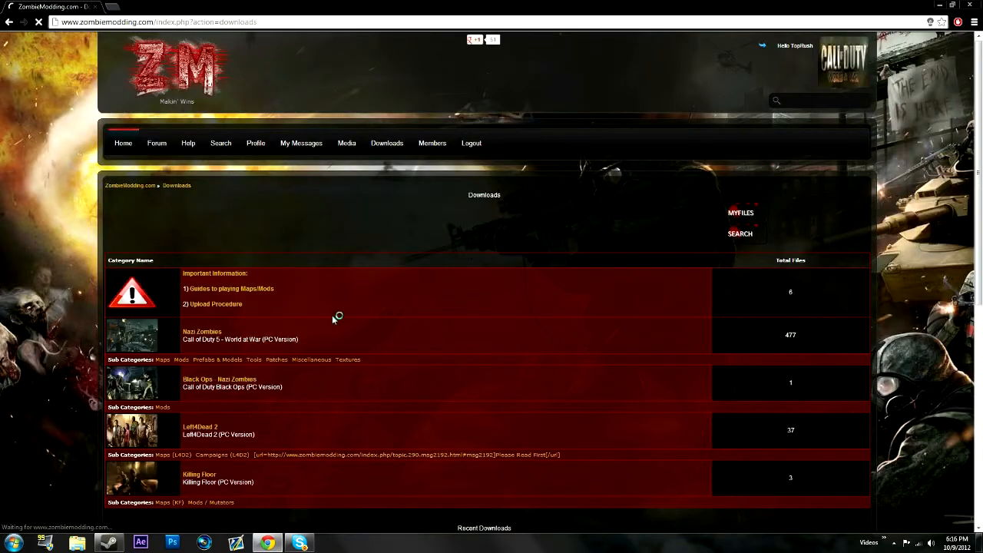
click(202, 331)
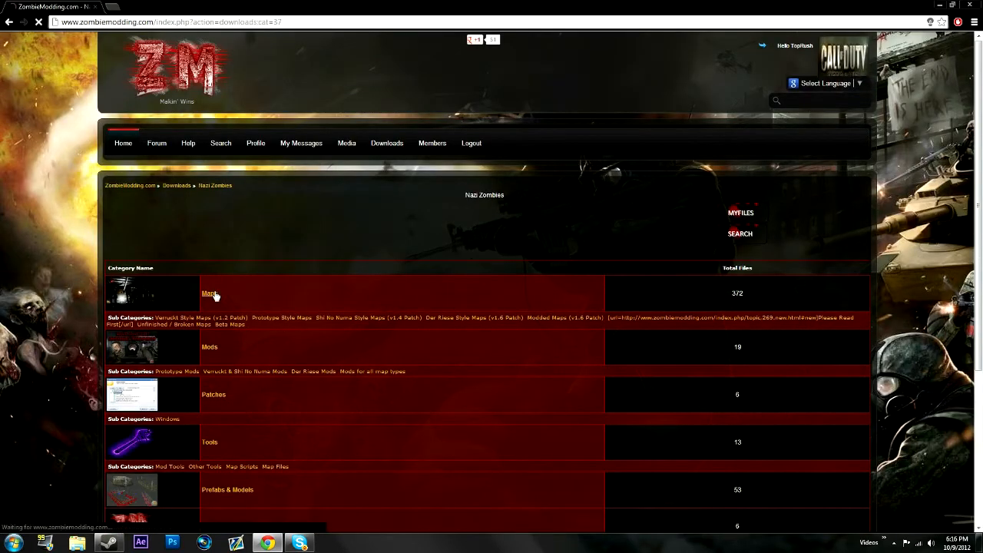
Open the Nazi Zombies Maps category and scroll through its map style list.
click(209, 293)
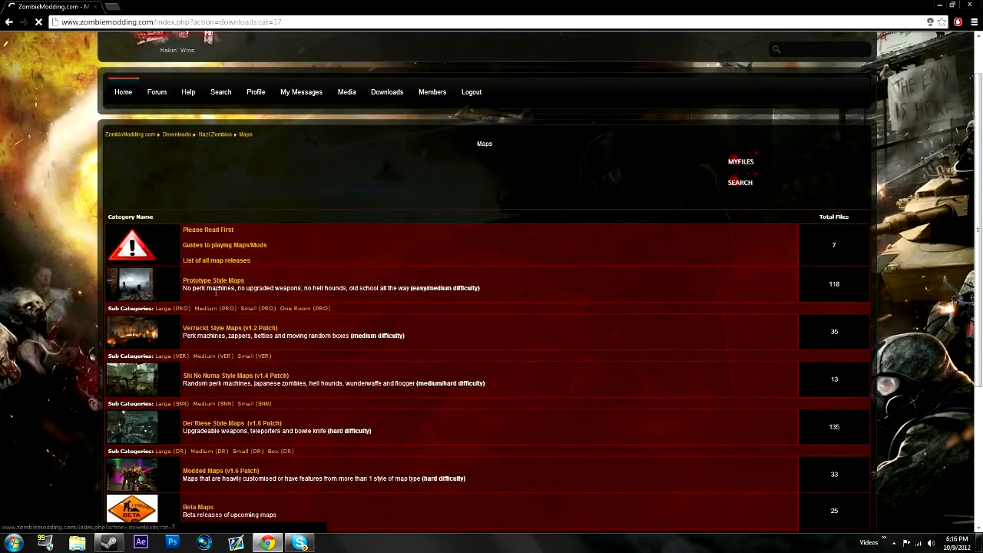
scroll(up, 3)
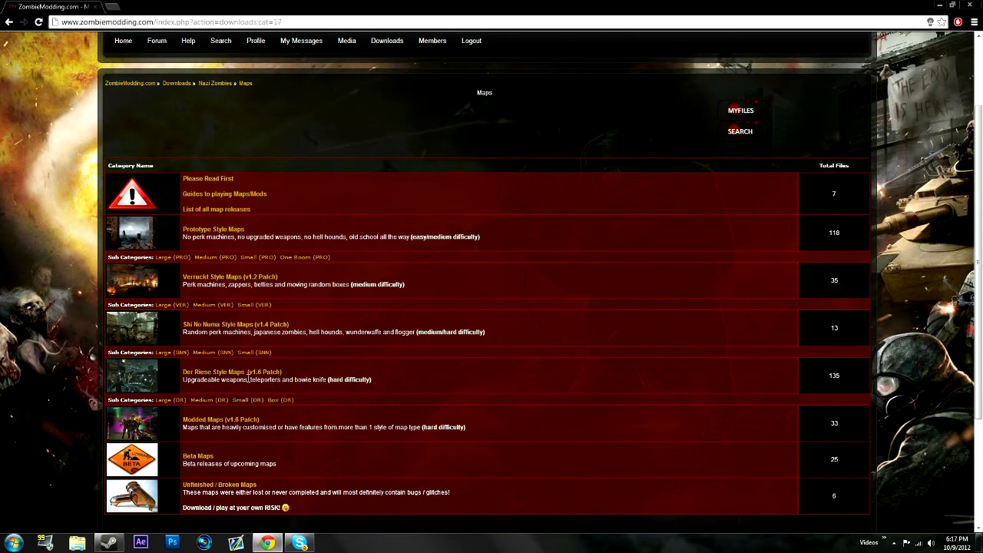
mouse_move(202, 473)
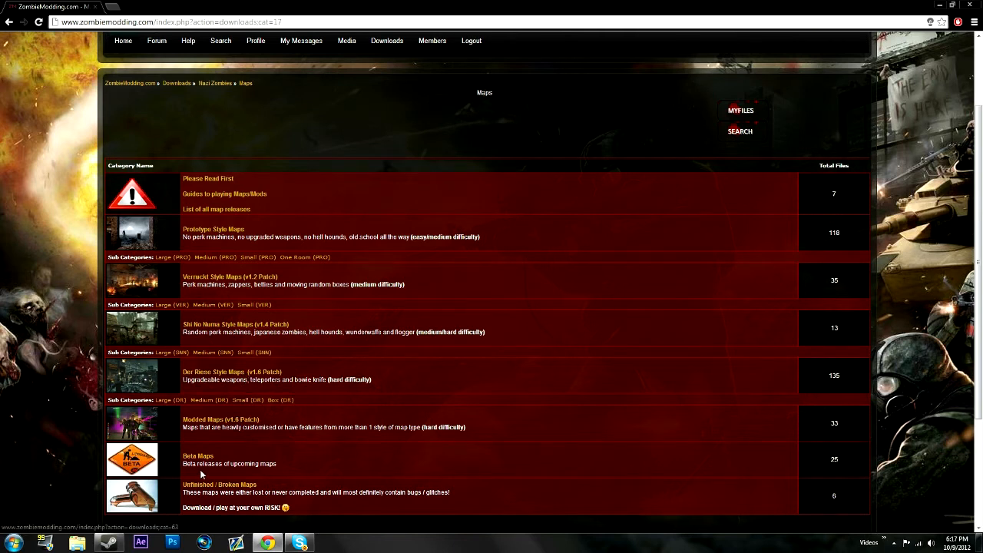
mouse_move(240, 481)
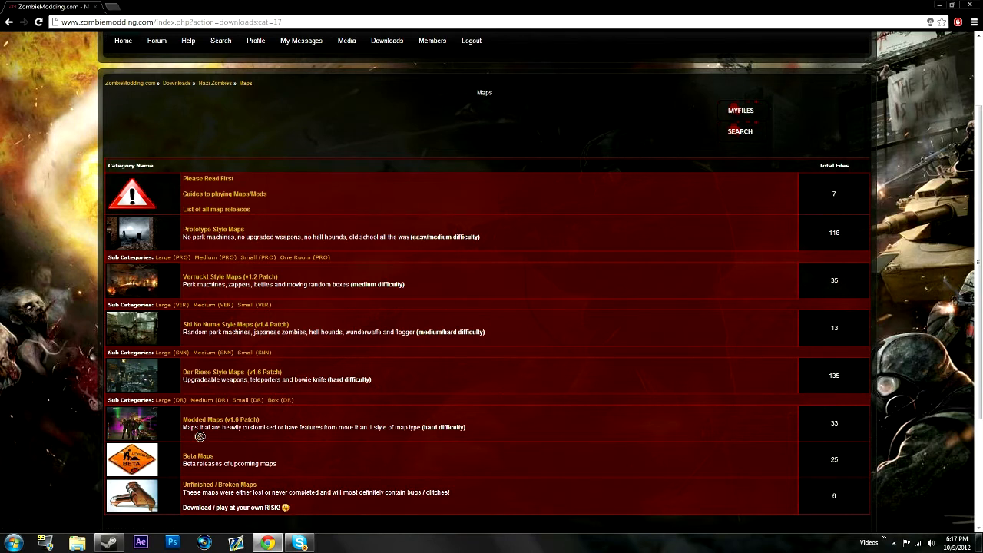
mouse_move(305, 511)
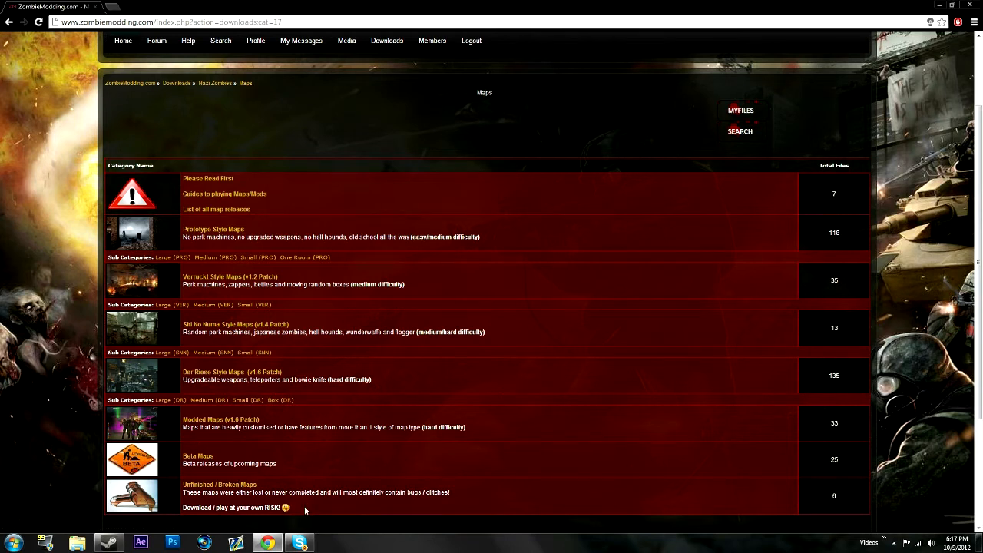
scroll(down, 3)
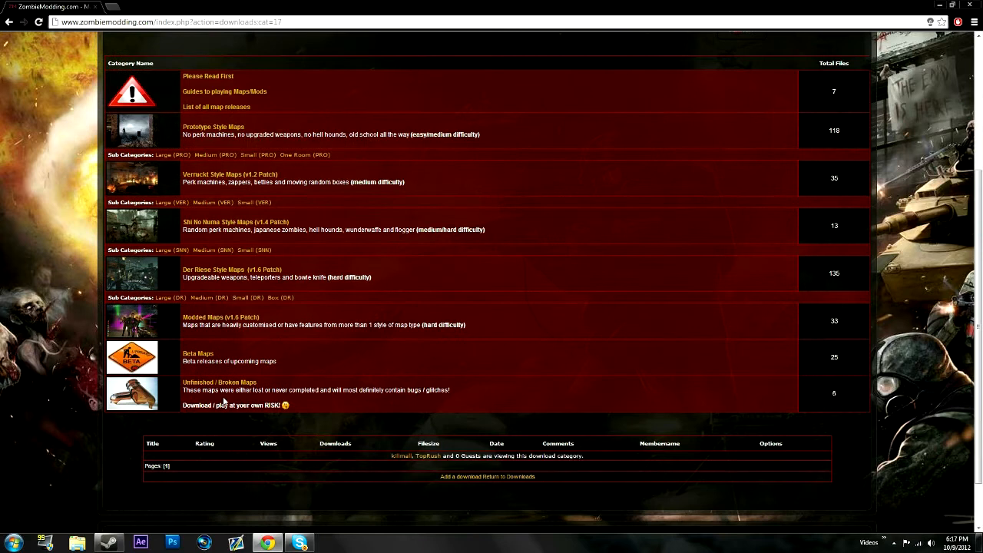
scroll(up, 3)
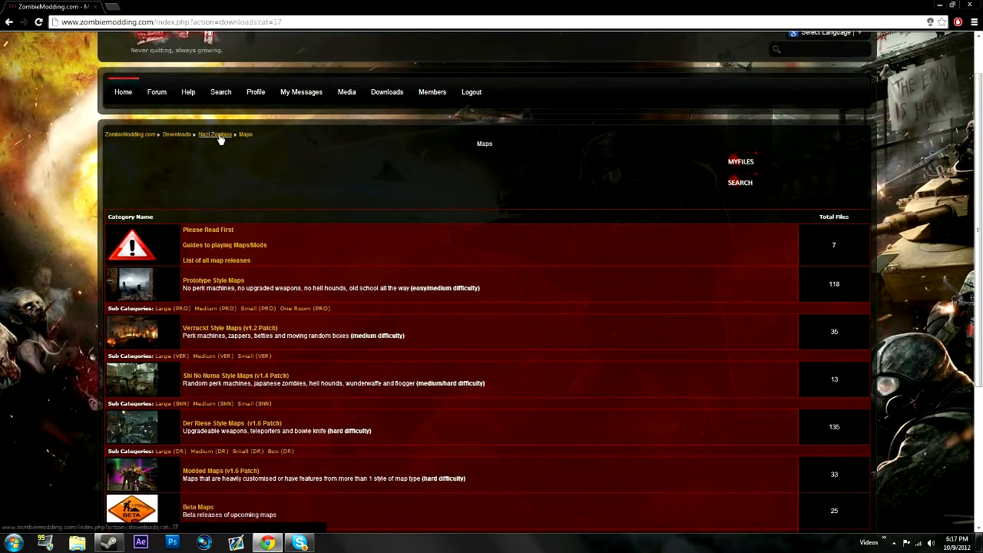
Return via the Nazi Zombies and Downloads breadcrumbs and scroll to Recent Downloads.
click(214, 134)
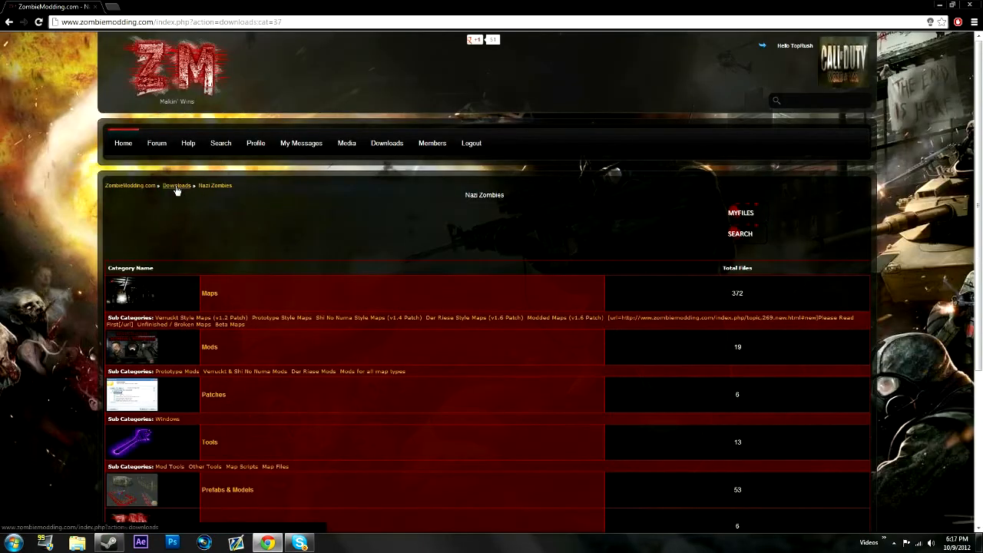
scroll(down, 3)
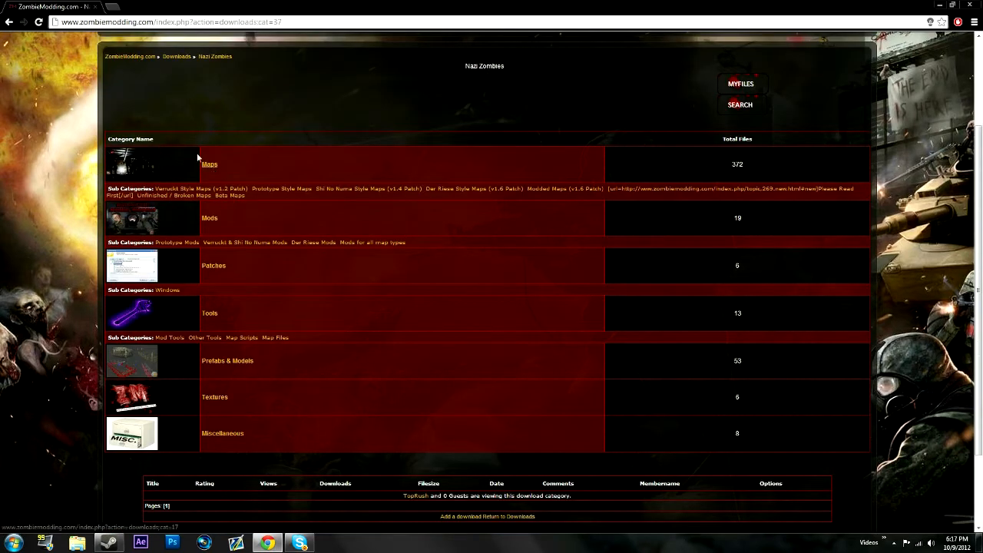
click(177, 56)
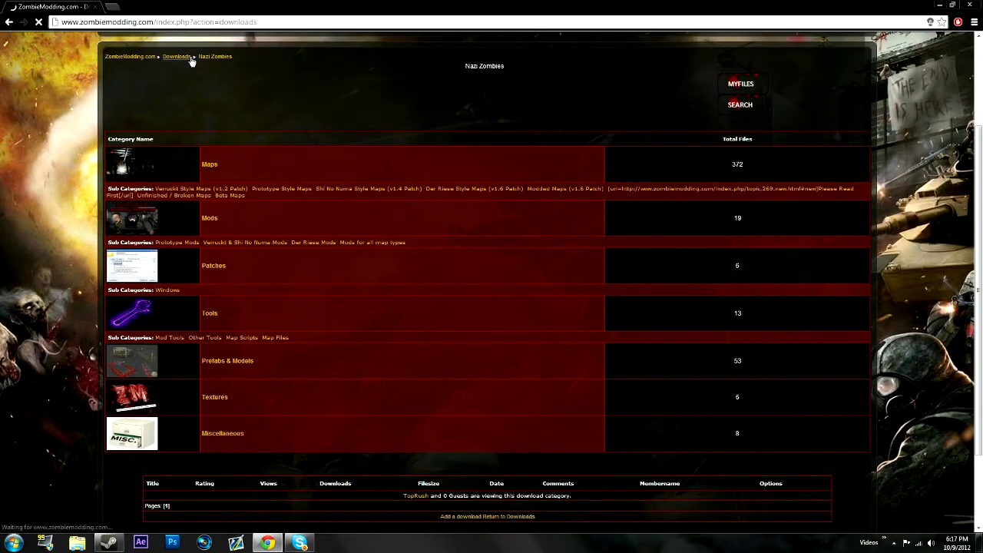
click(176, 56)
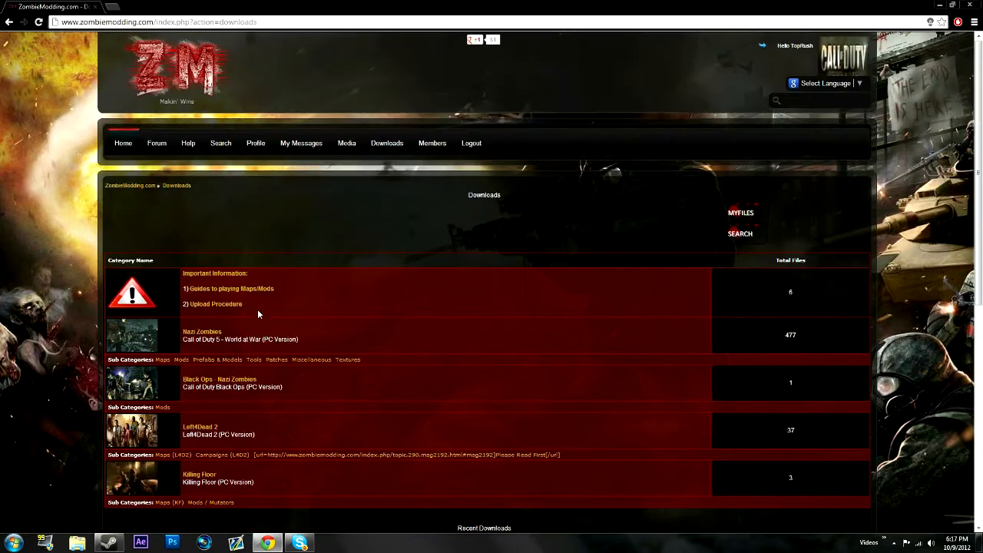
scroll(down, 3)
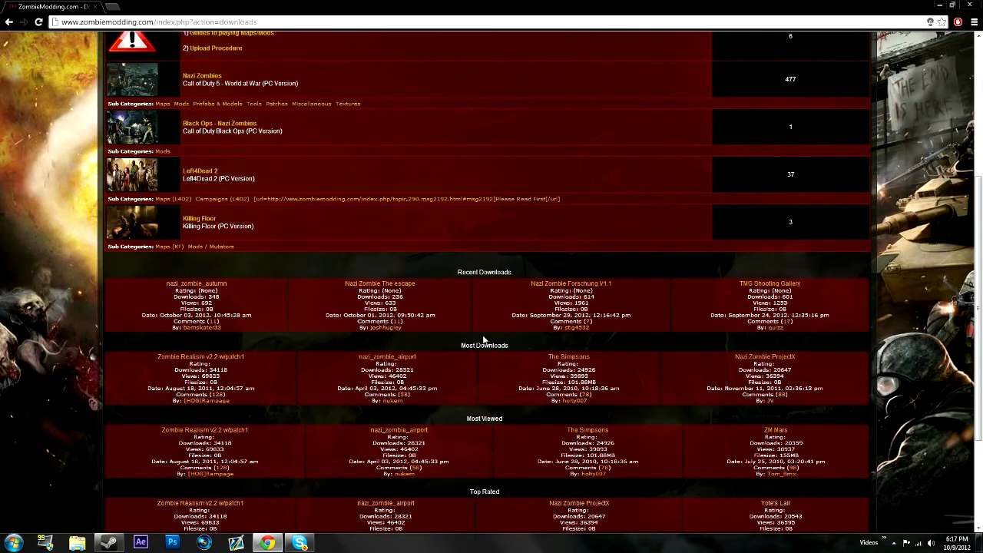
mouse_move(354, 368)
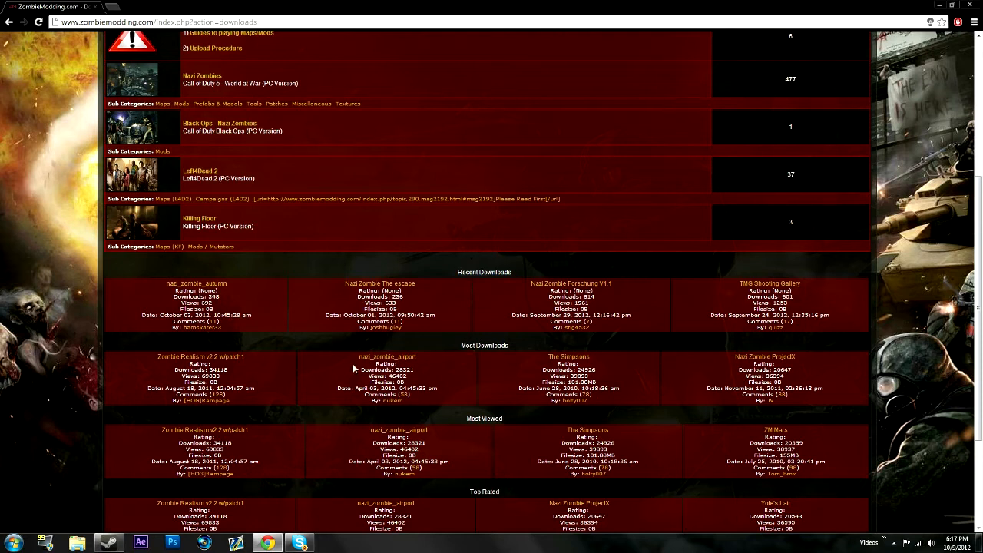
scroll(down, 3)
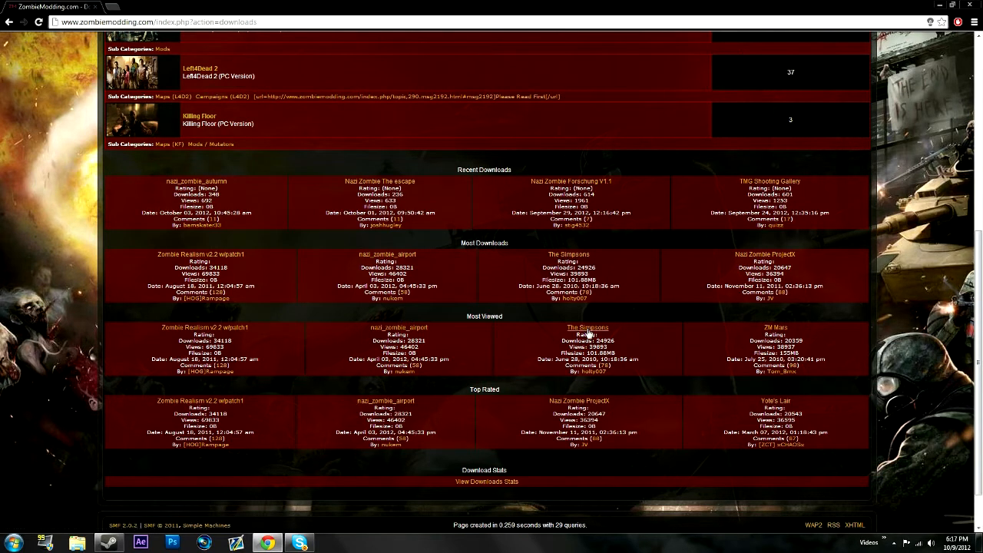
mouse_move(577, 405)
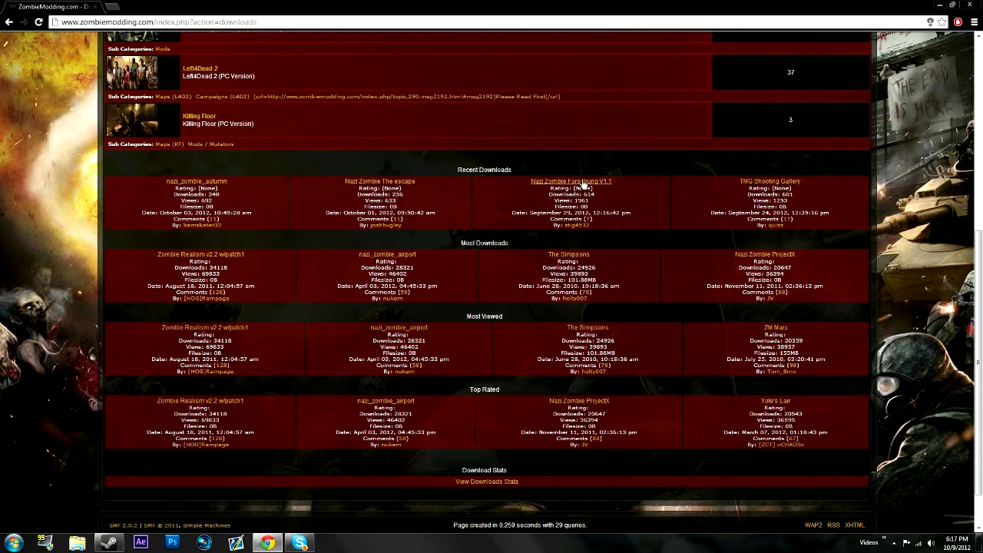
mouse_move(380, 181)
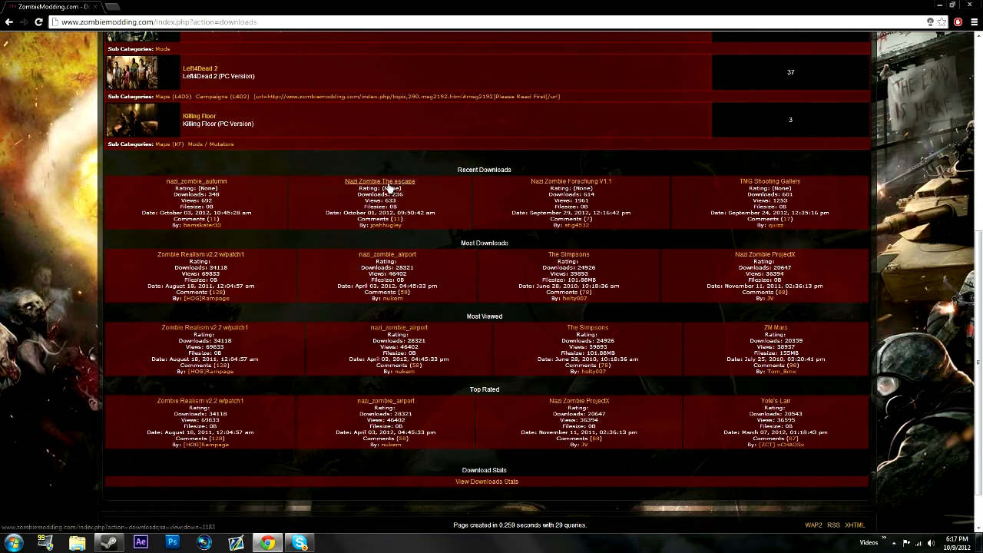
Open 'Nazi Zombie The escape' and scroll through its description and screenshots.
click(380, 181)
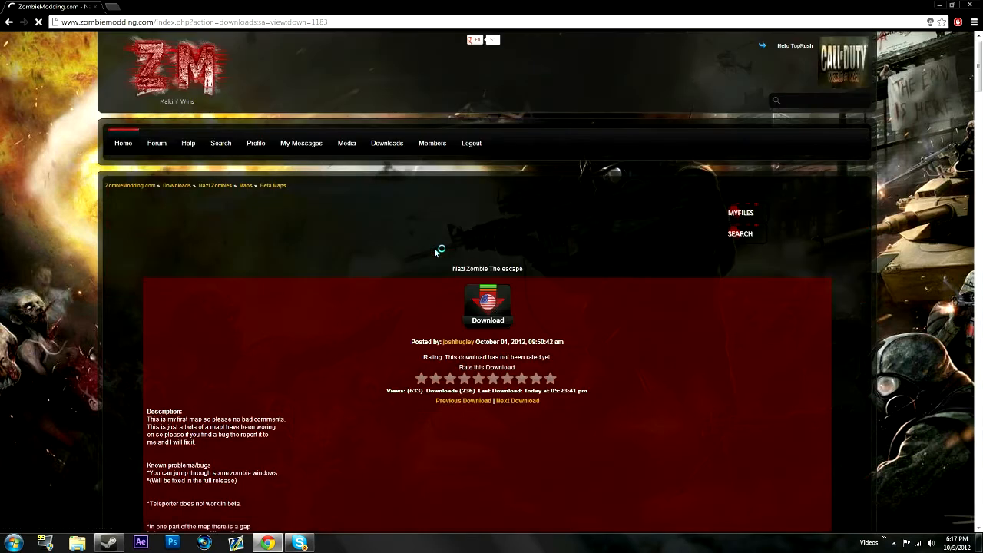
scroll(down, 3)
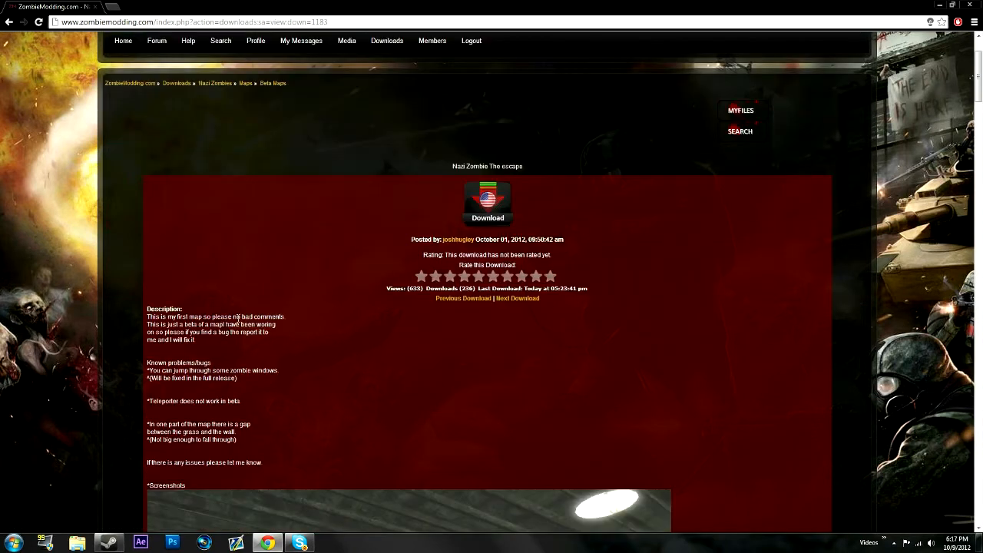
scroll(down, 3)
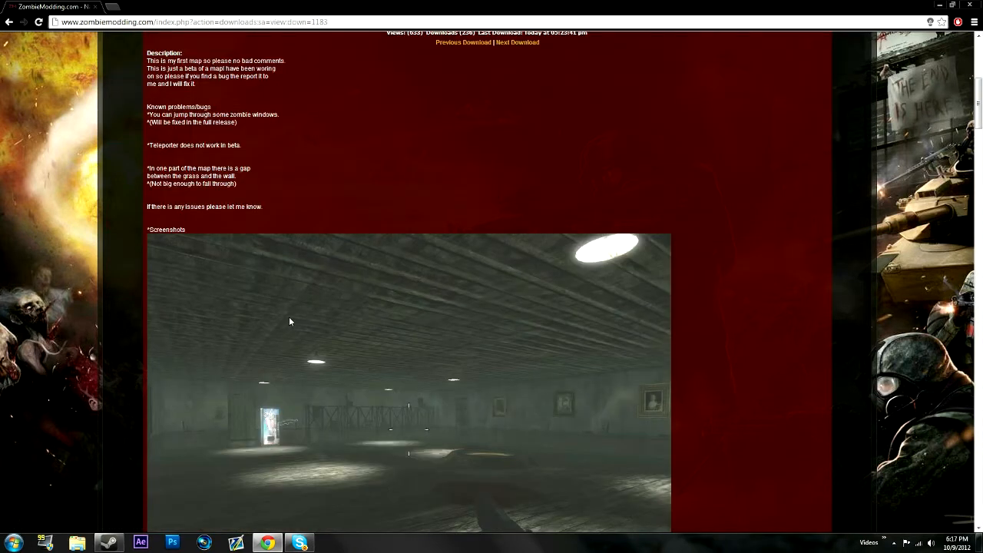
scroll(down, 3)
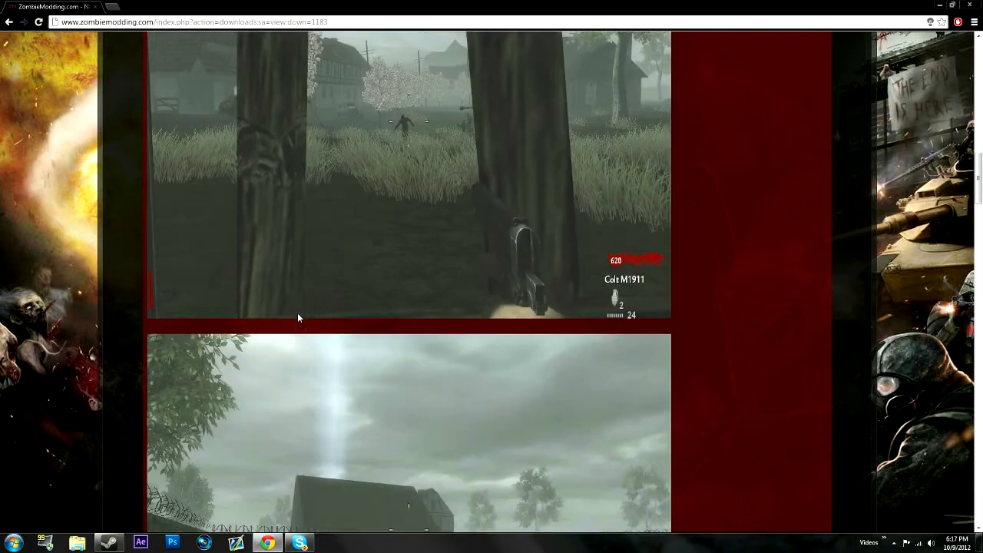
scroll(down, 3)
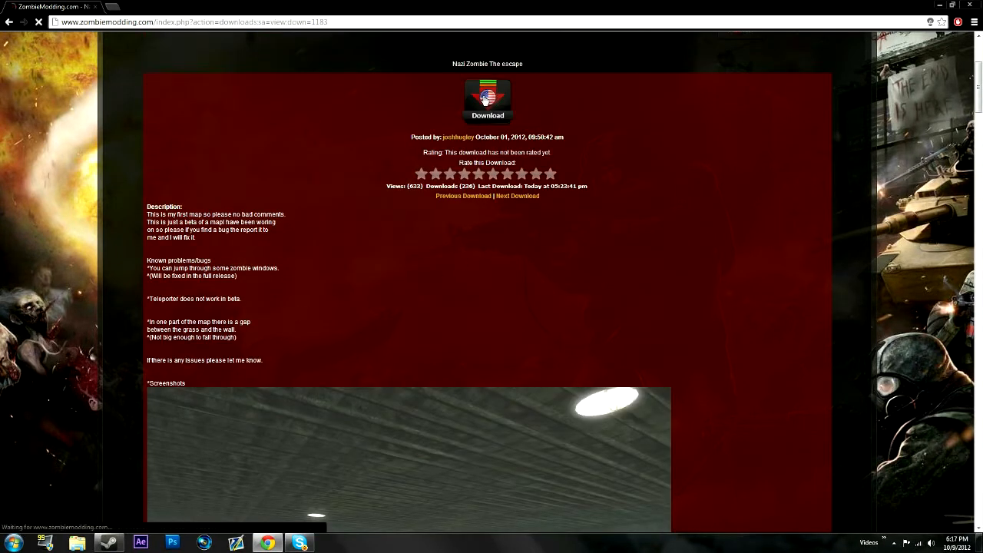
Start the escape map download through the LinkBucks ad page.
click(487, 101)
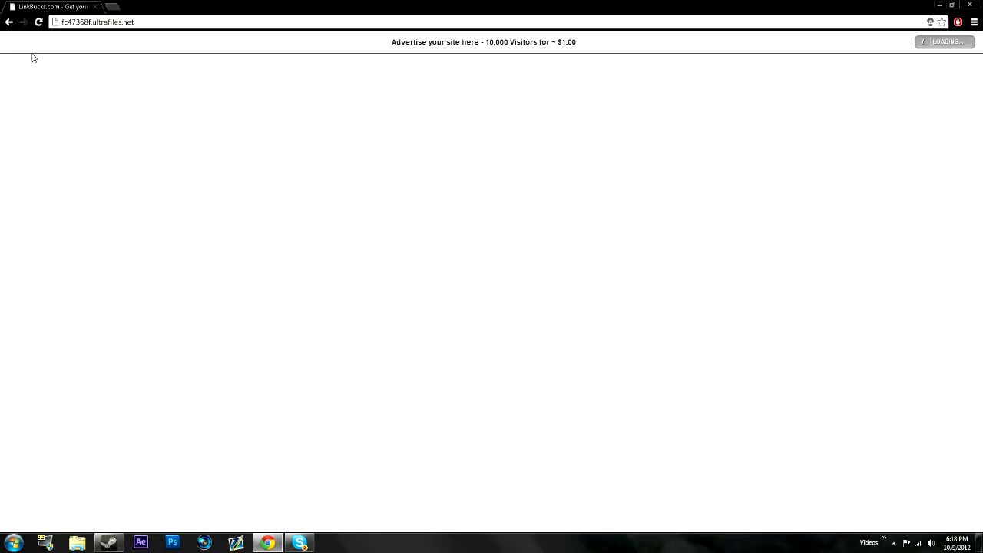
mouse_move(943, 50)
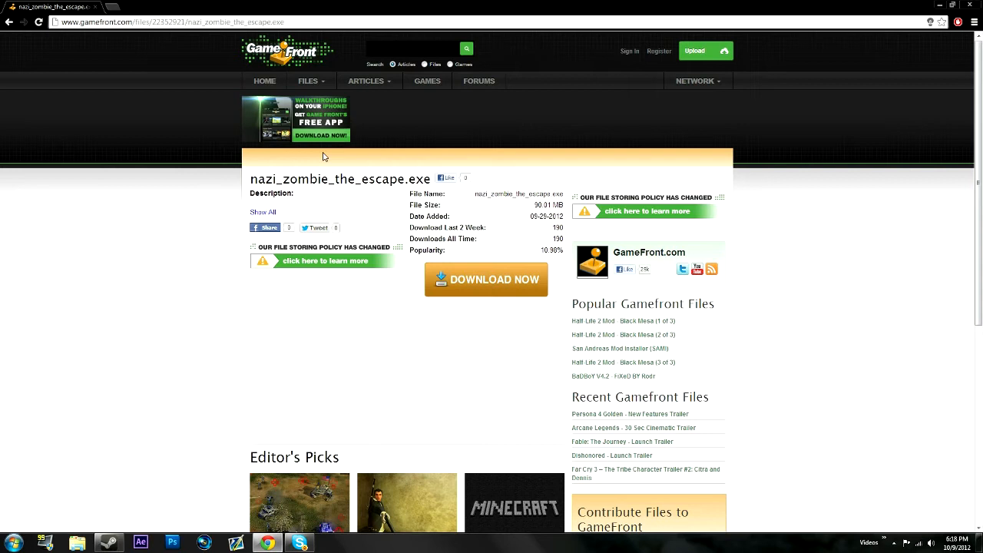
mouse_move(411, 267)
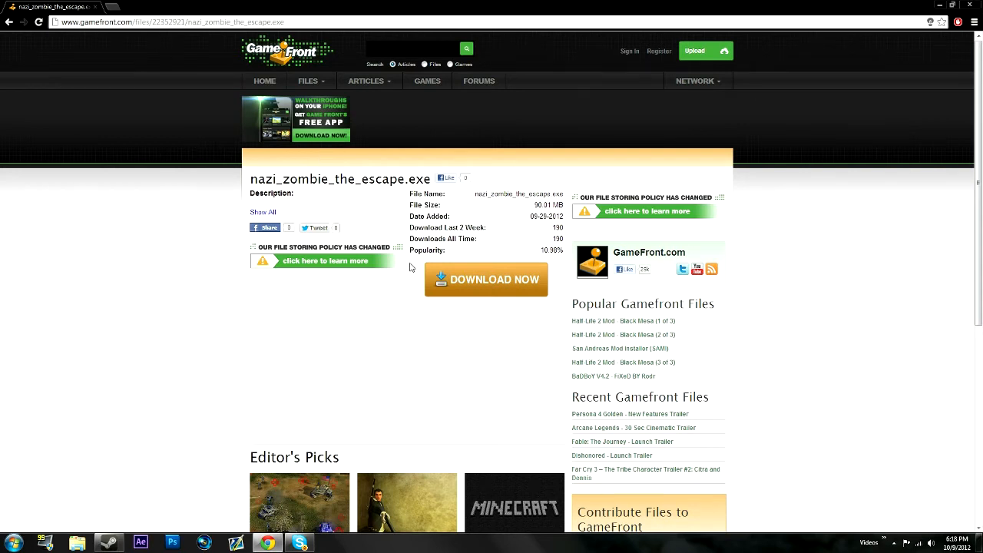
Start downloading nazi_zombie_the_escape.exe from GameFront.
click(486, 280)
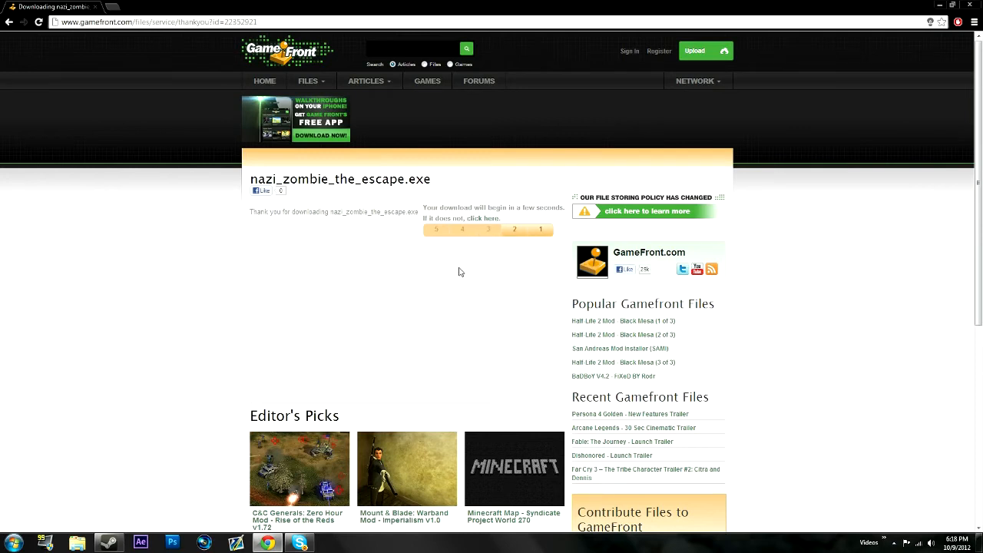
mouse_move(356, 301)
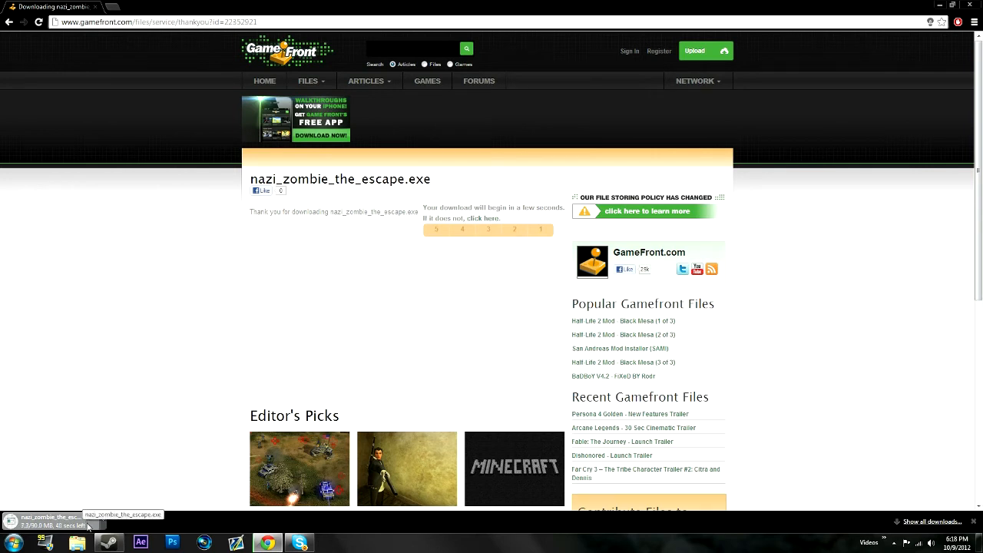
mouse_move(154, 484)
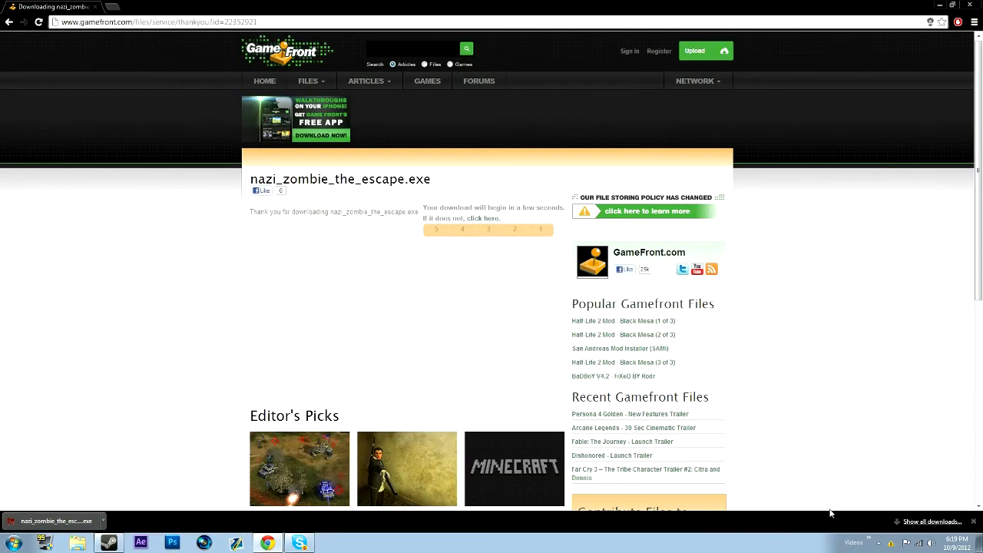
mouse_move(807, 515)
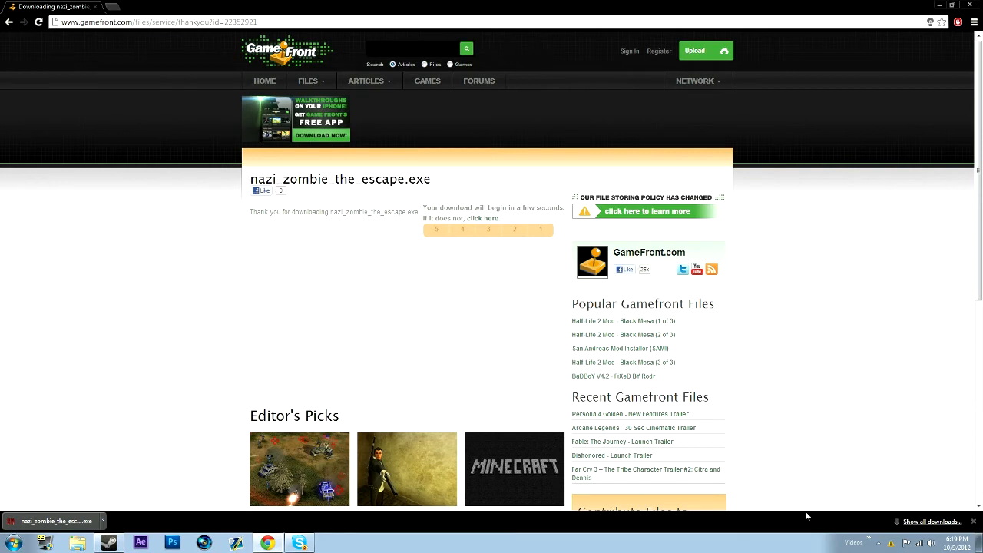
mouse_move(784, 530)
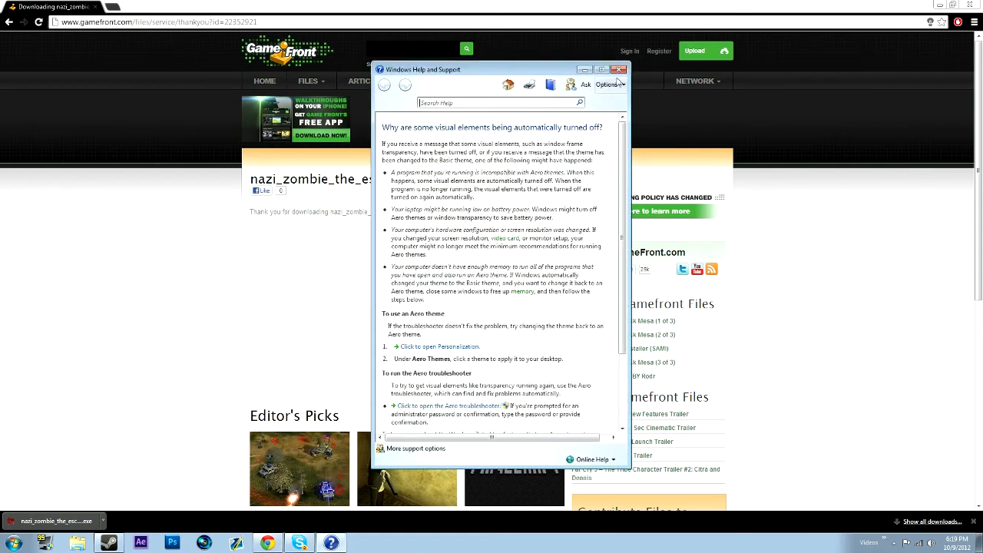
Close the Windows Help article about visual elements being turned off.
click(619, 69)
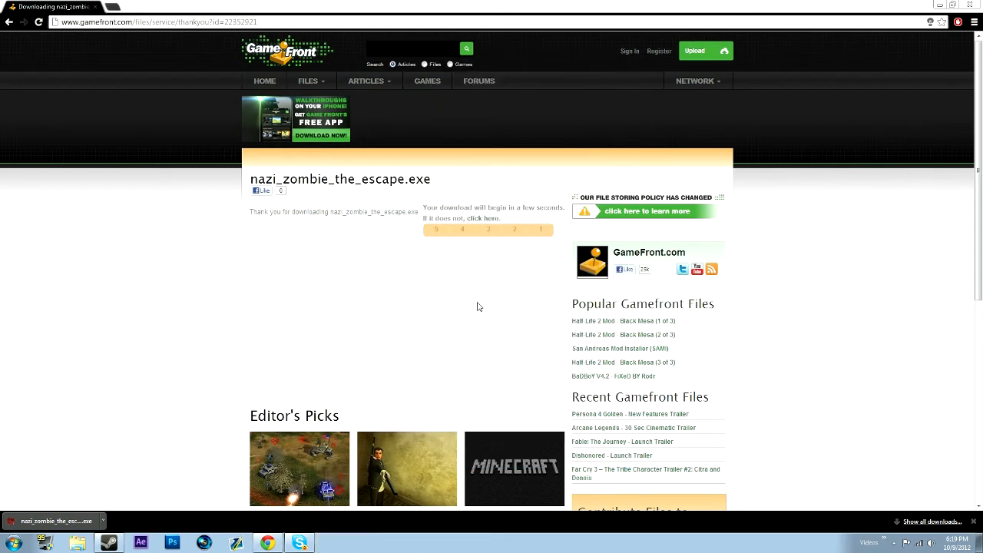
mouse_move(695, 541)
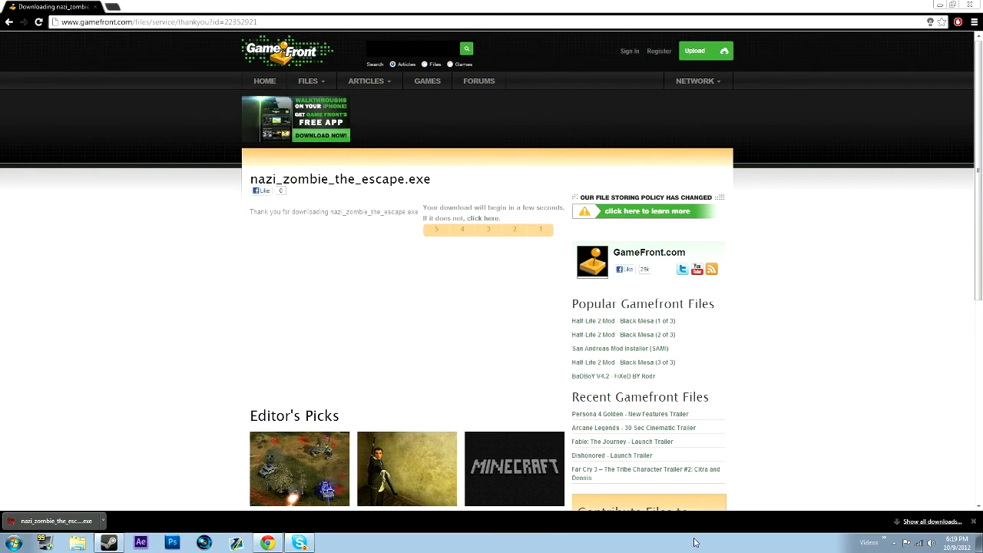
mouse_move(183, 538)
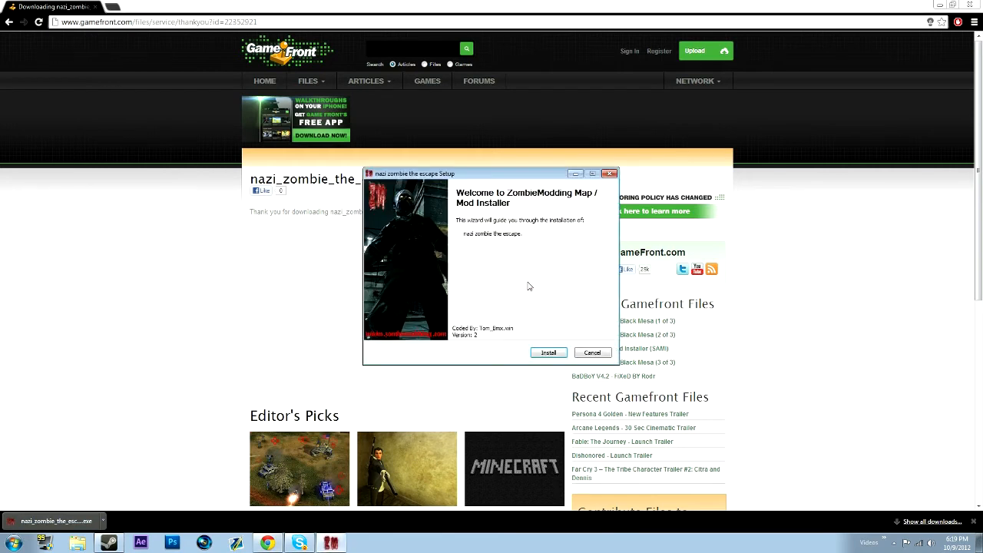
Install the escape map into mods without a Start Menu shortcut, then finish.
click(547, 352)
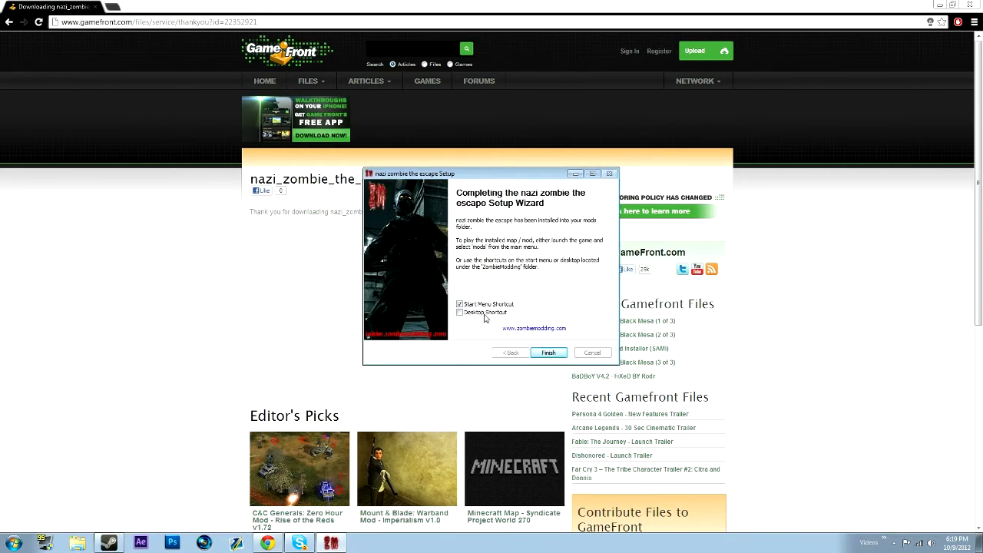
click(459, 304)
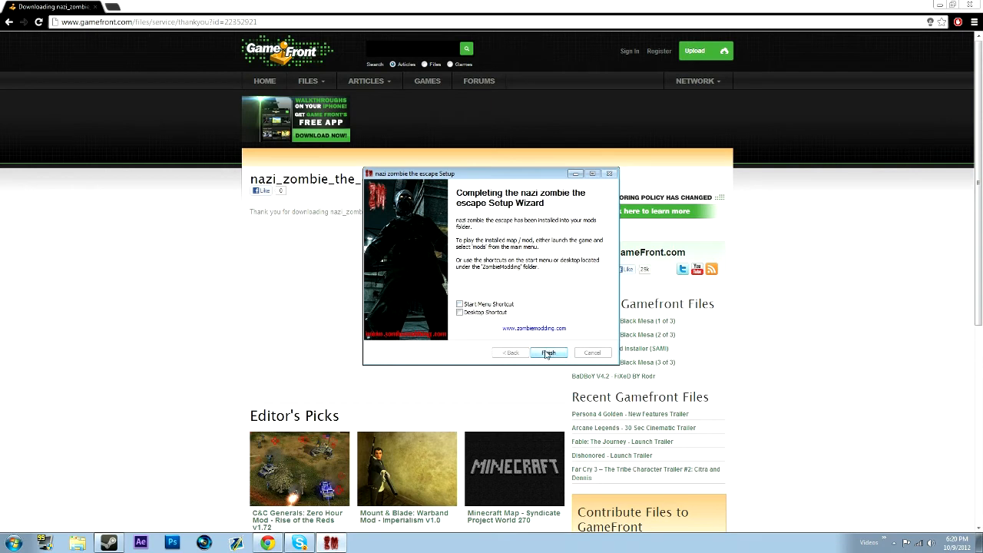
click(547, 352)
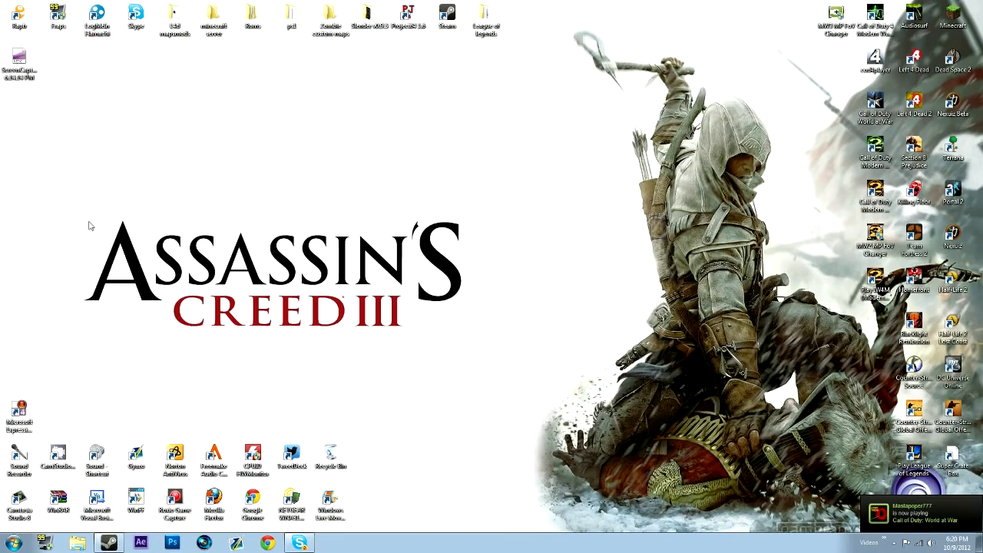
Launch Call of Duty: World at War from the Start menu.
click(12, 543)
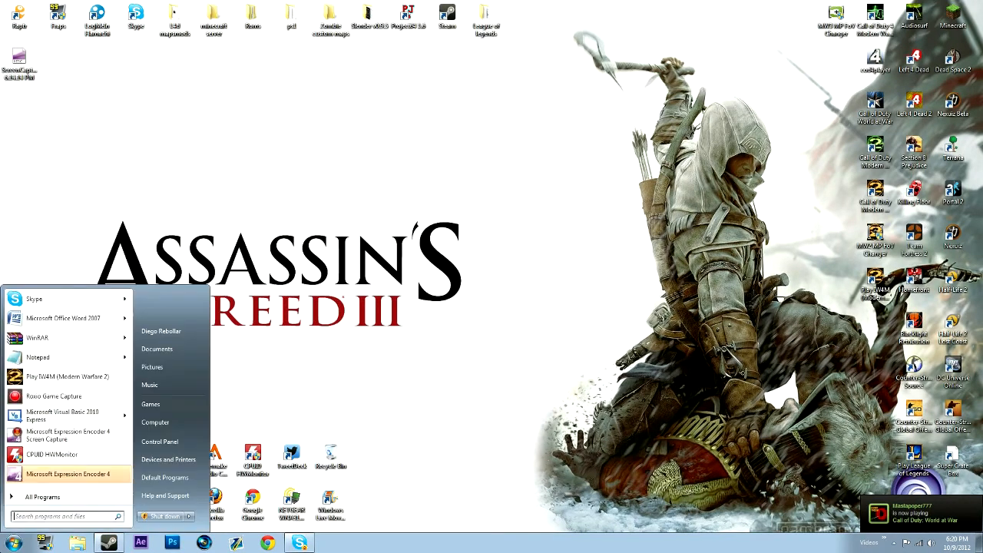
click(100, 353)
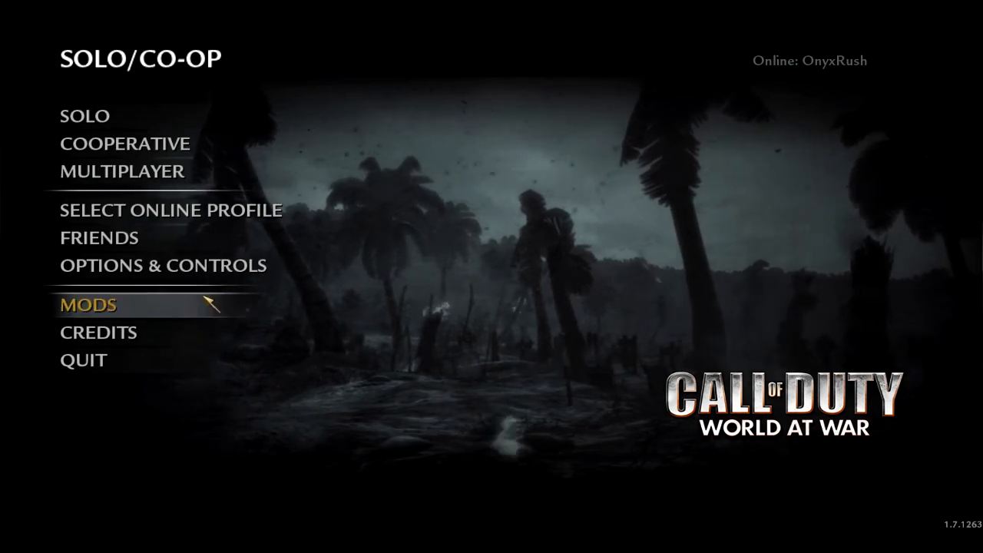
click(164, 265)
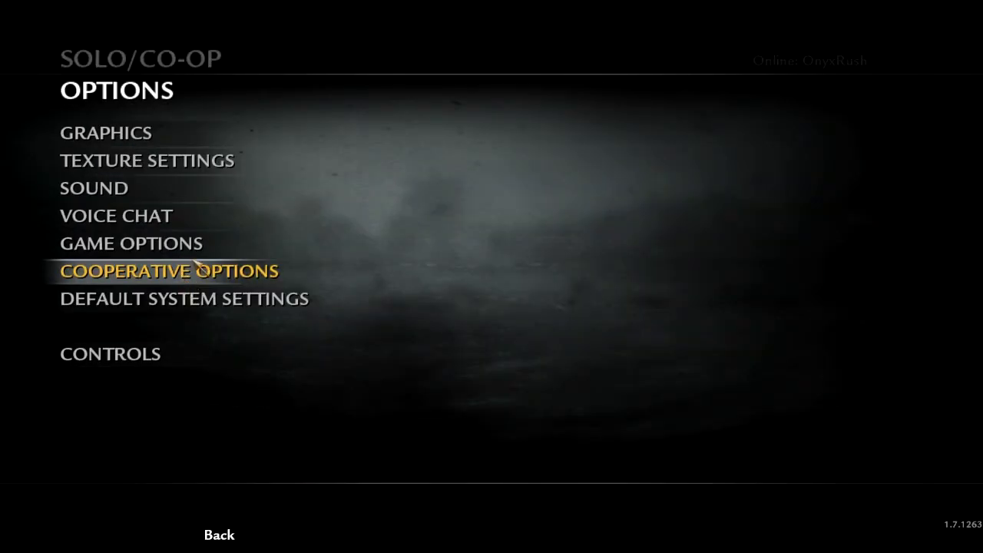
click(130, 242)
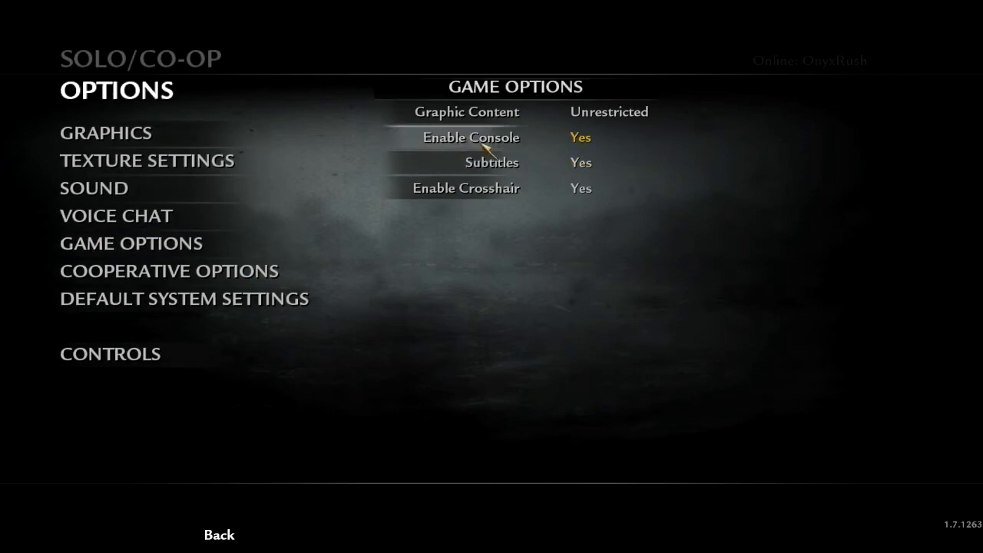
mouse_move(213, 479)
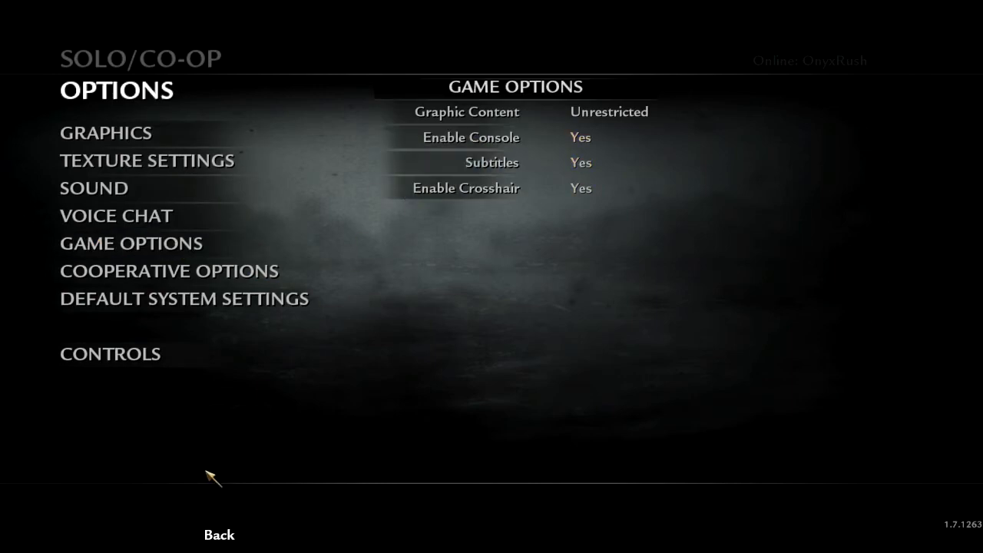
click(219, 535)
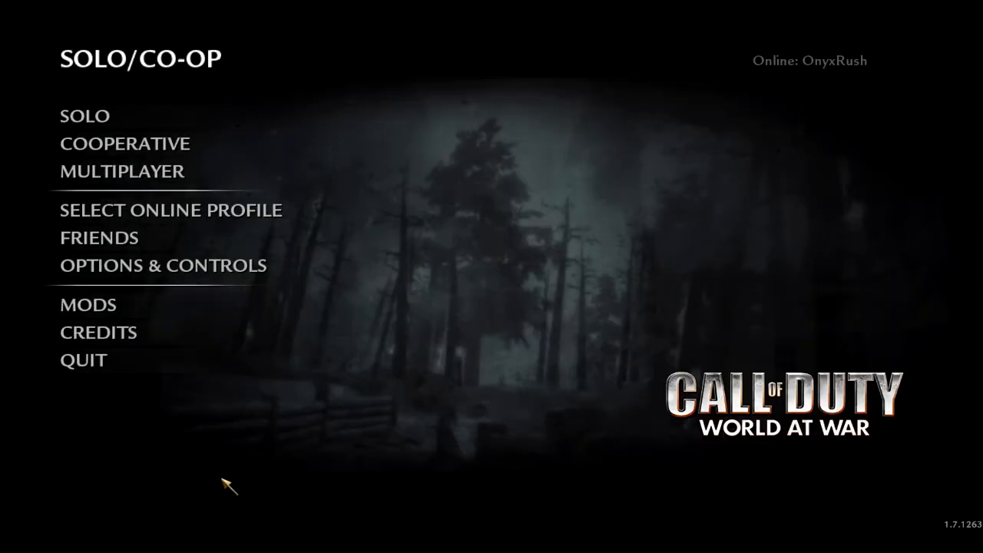
click(87, 304)
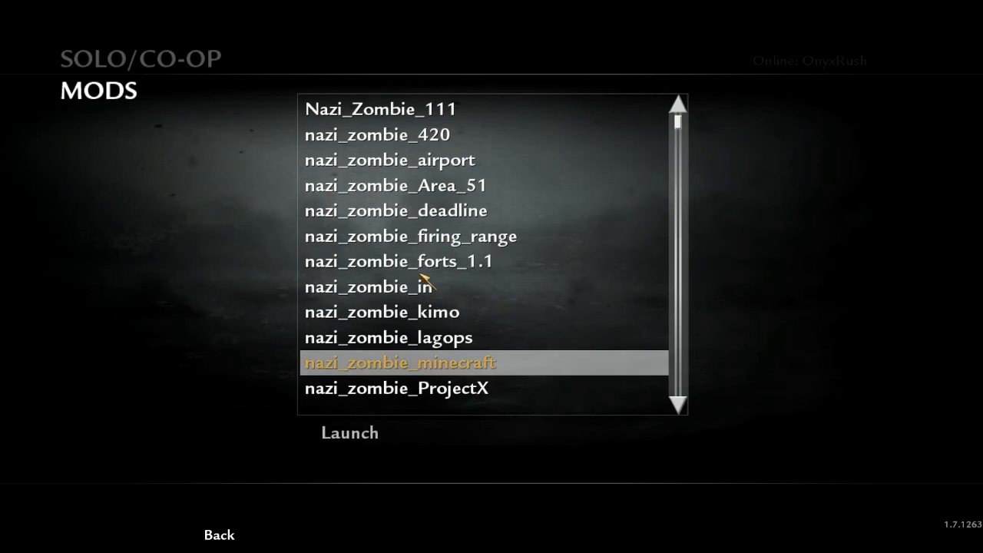
Select nazi_zombie_the_escape in the Mods list and launch it.
scroll(down, 3)
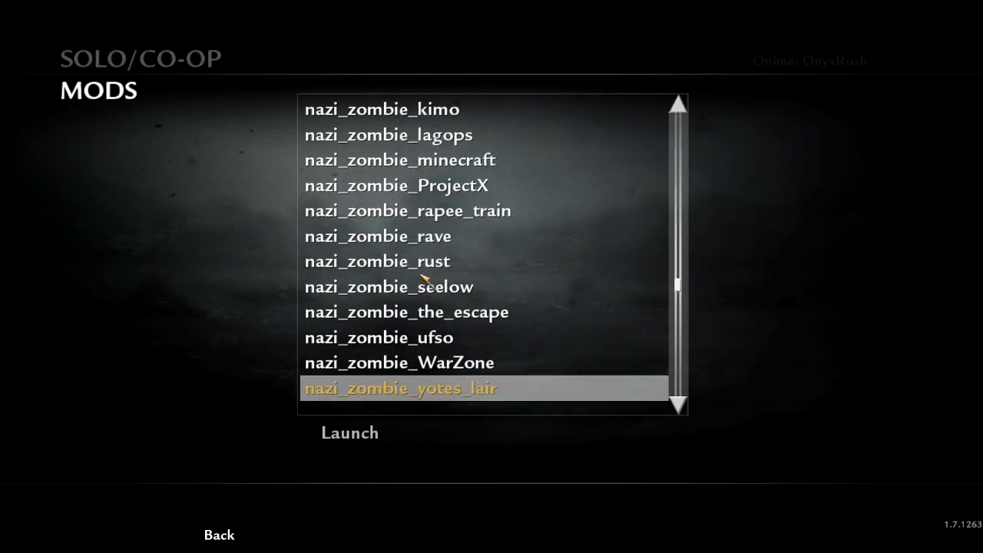
scroll(up, 3)
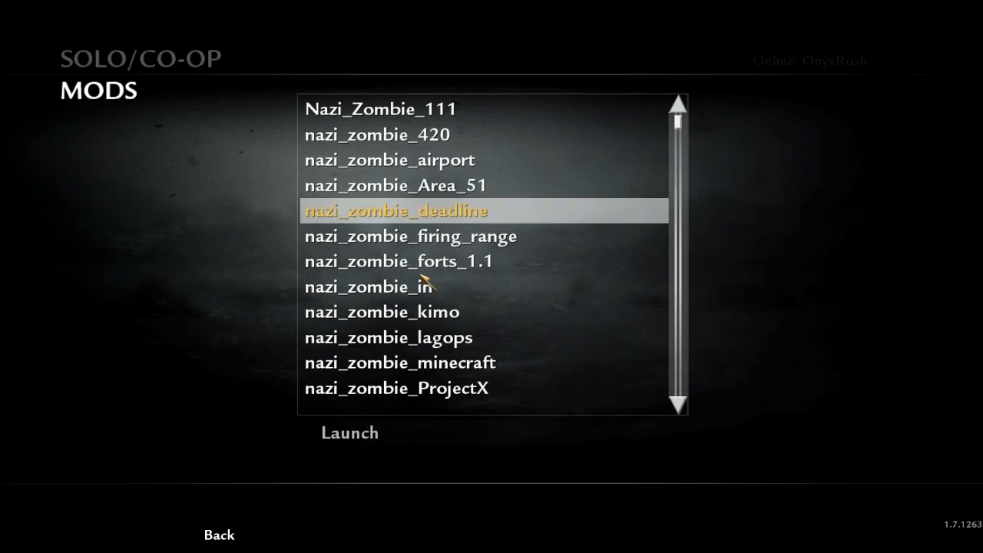
click(396, 388)
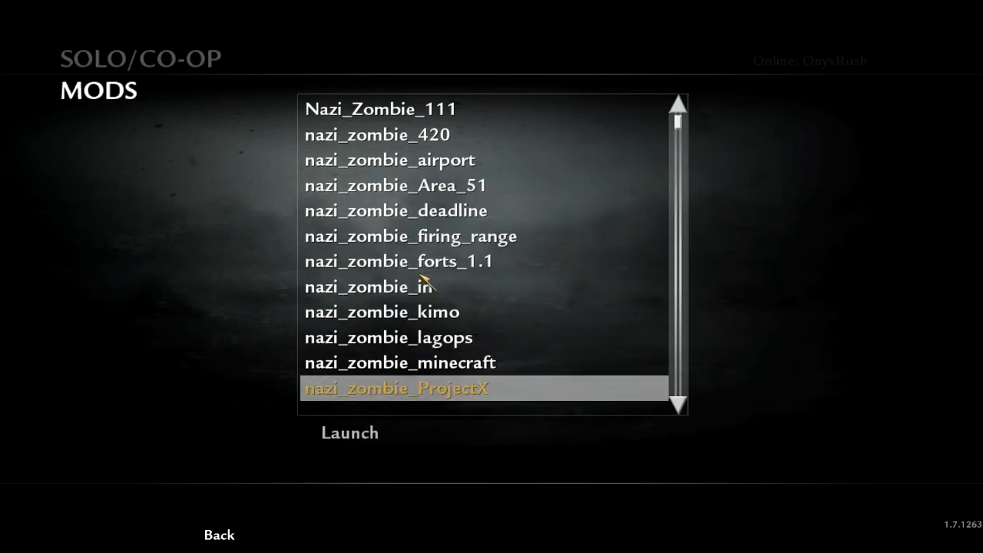
scroll(down, 3)
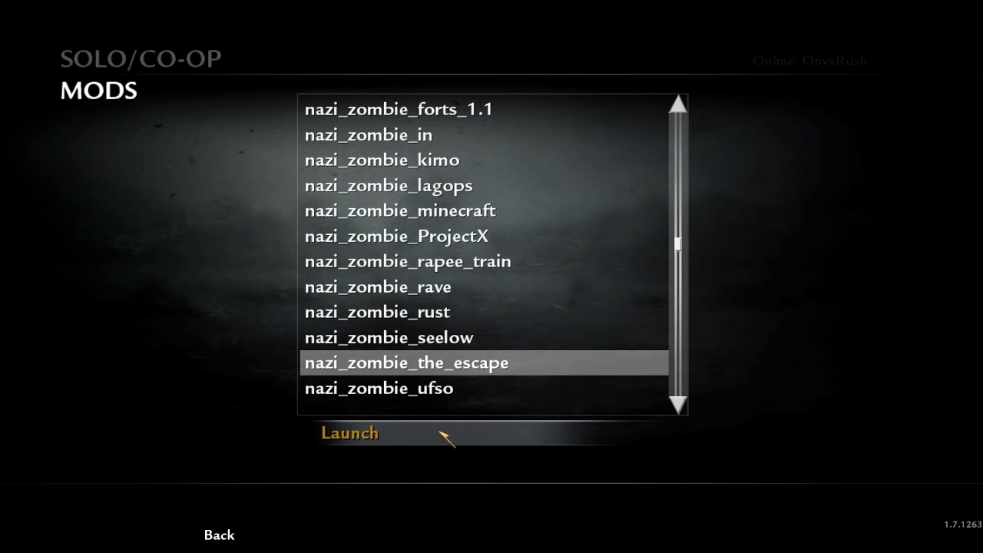
click(349, 433)
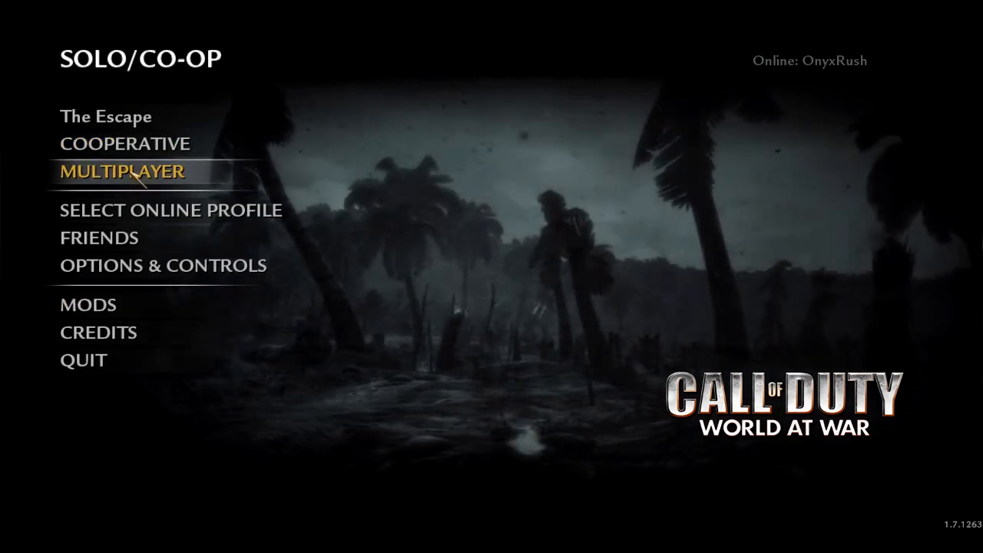
Enter the co-op match lobby under The Escape mod, then leave it.
click(125, 171)
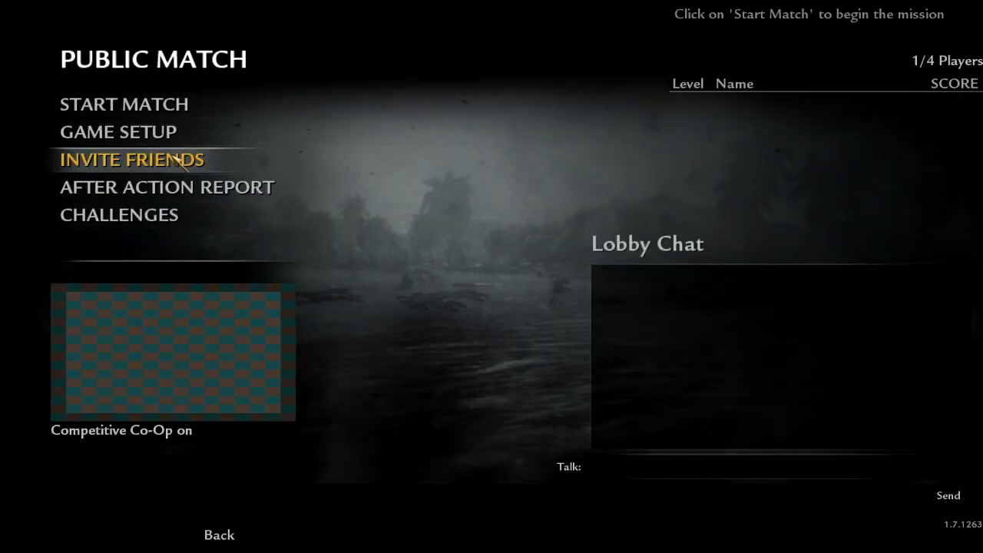
click(118, 131)
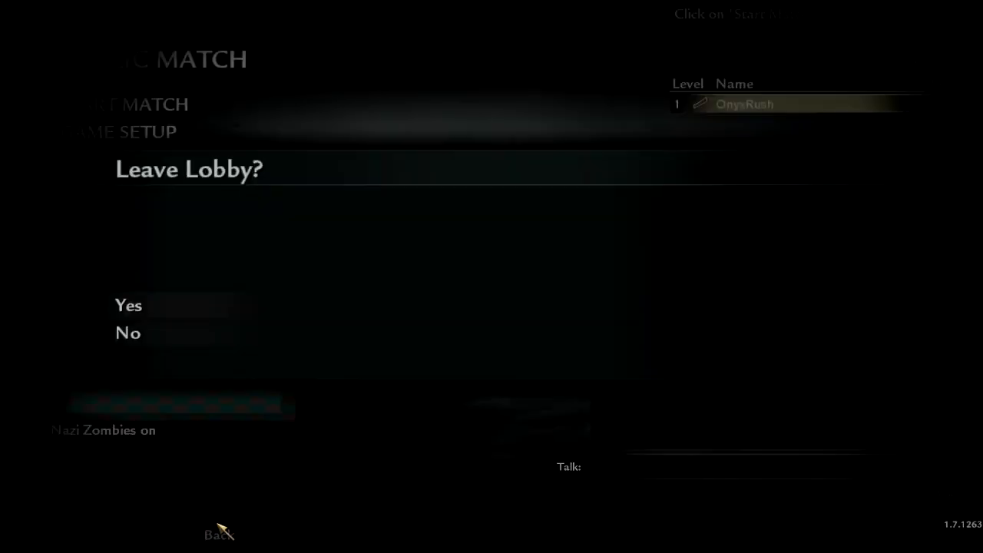
click(129, 304)
text(/map)
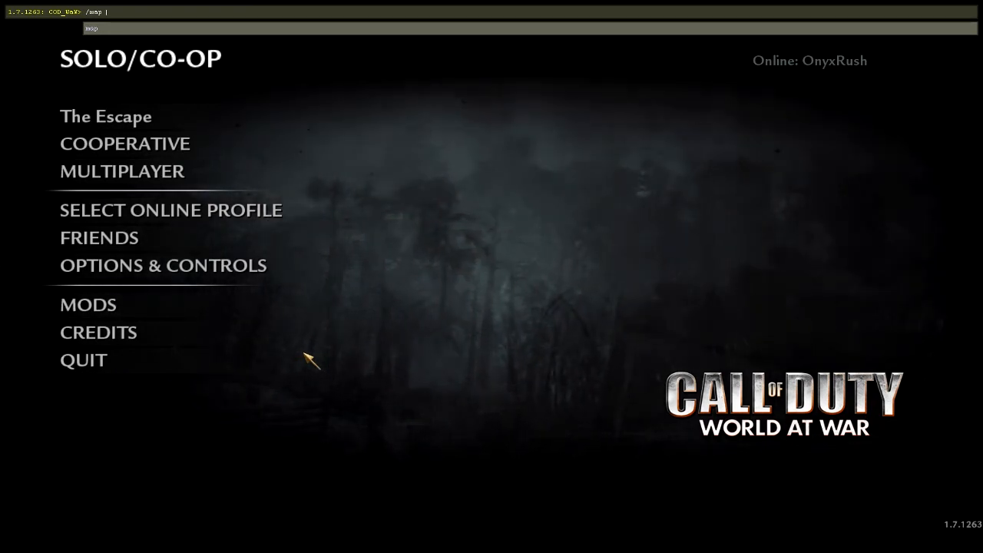
Enter the console command /map nazi_zombie_the_escape to load the map.
text(nazi_z)
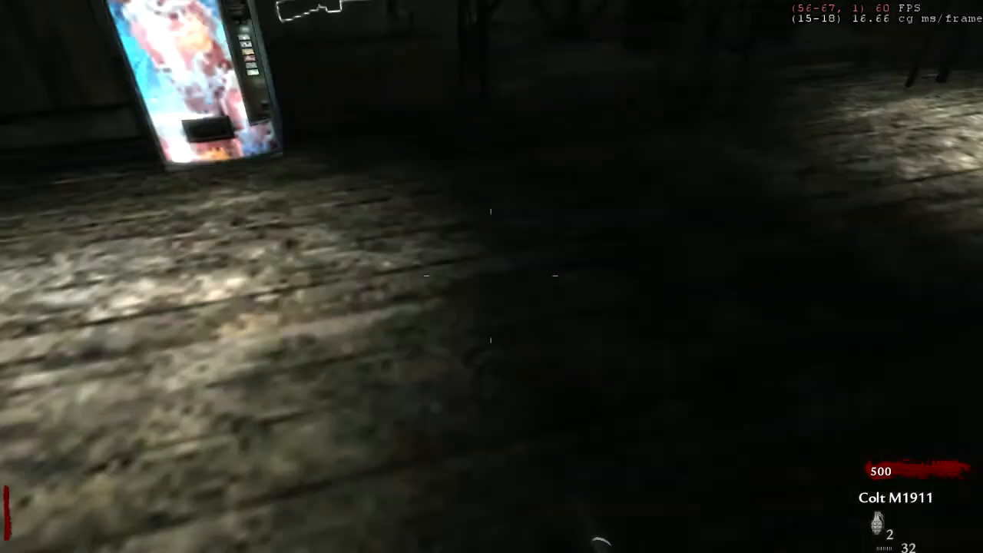
mouse_move(491, 276)
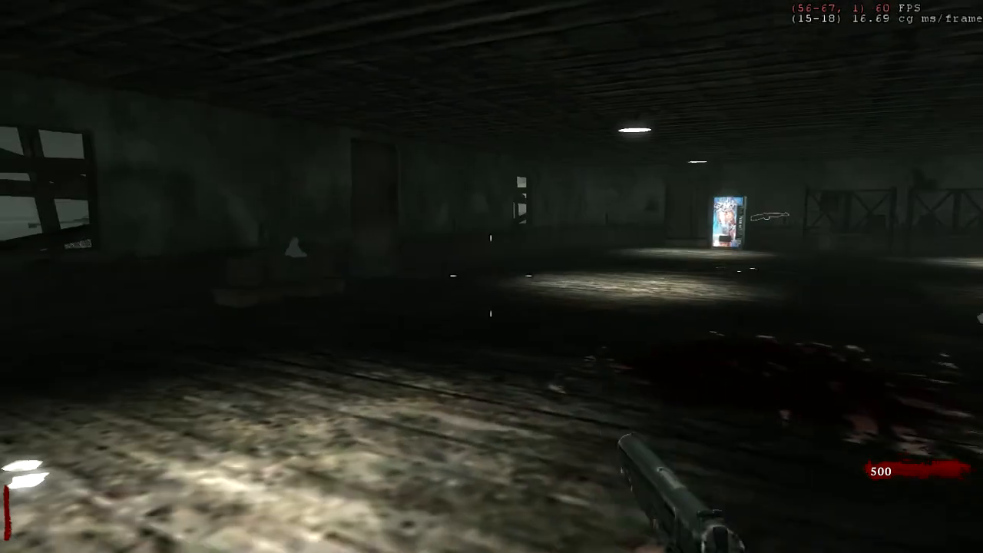
mouse_move(308, 277)
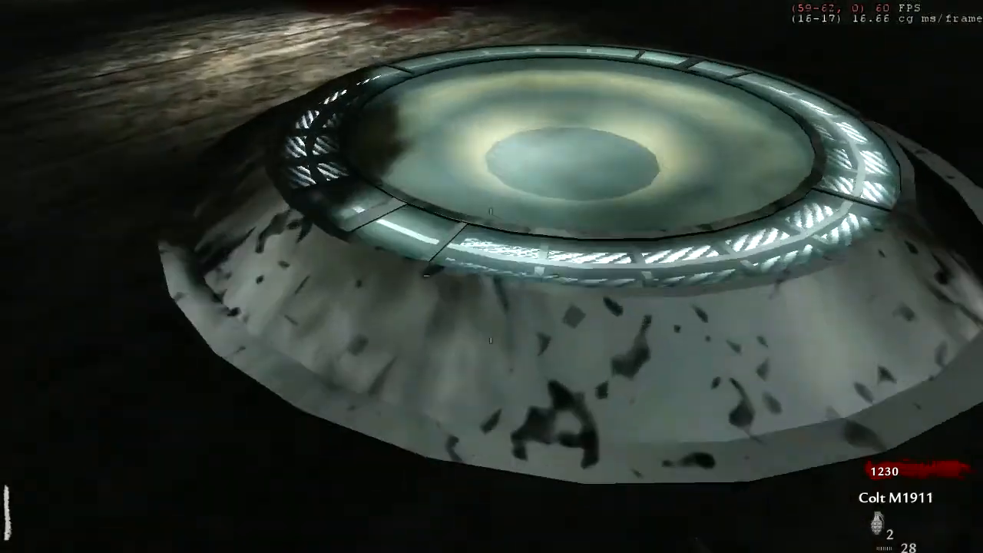
mouse_move(491, 276)
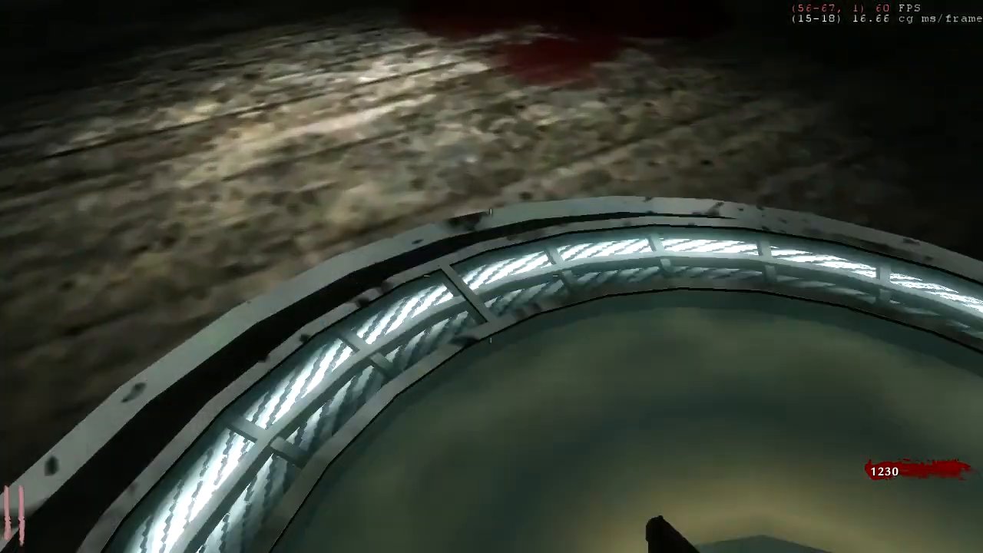
mouse_move(491, 277)
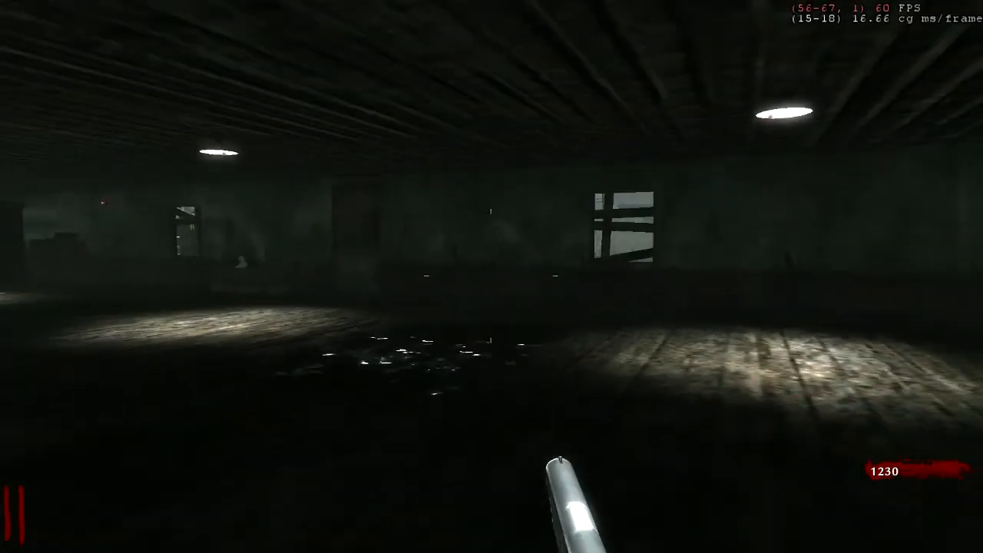